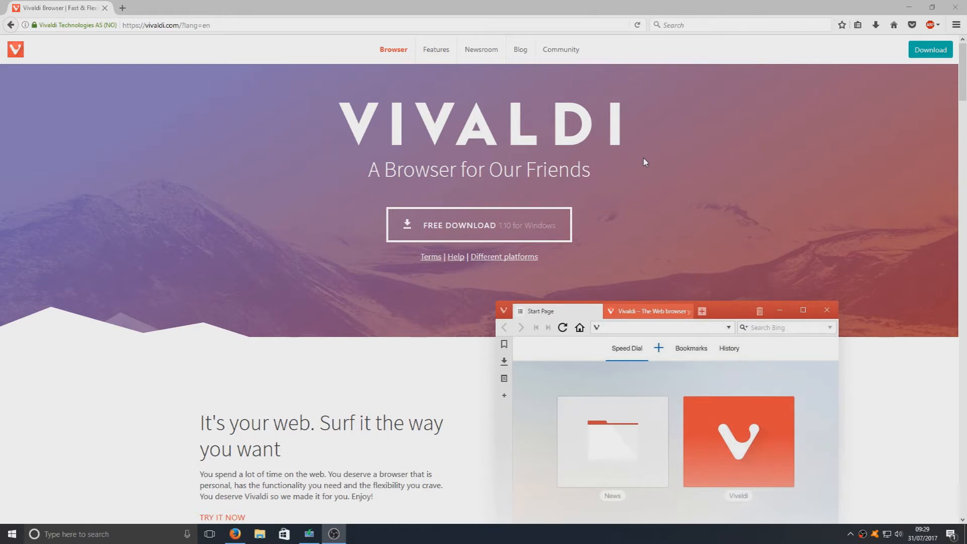
mouse_move(424, 244)
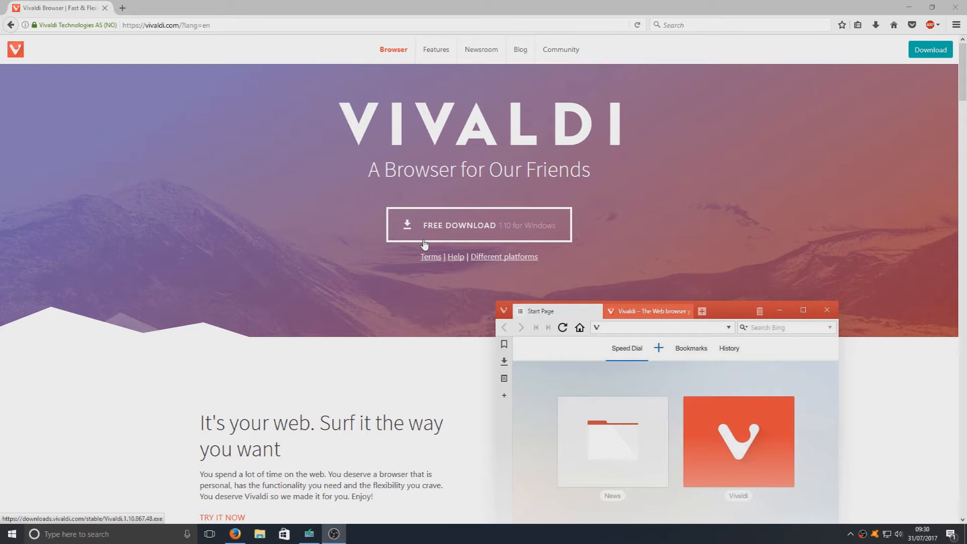
mouse_move(401, 275)
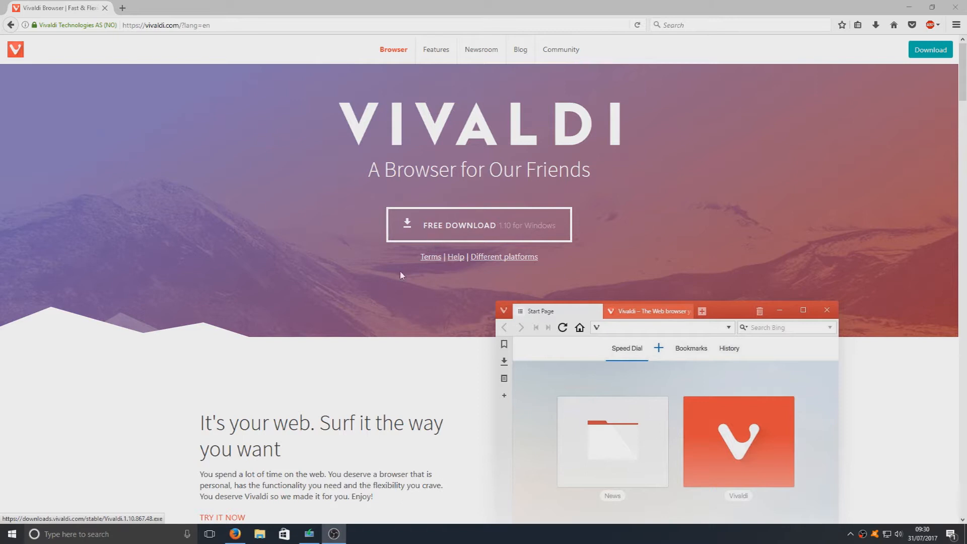
- Start the free Vivaldi for Windows download from the product page
scroll(down, 3)
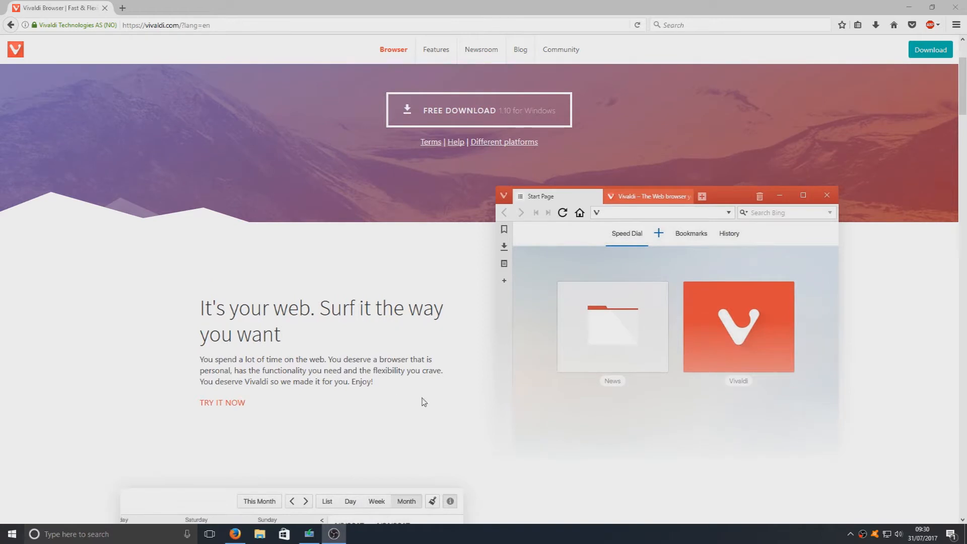
scroll(down, 3)
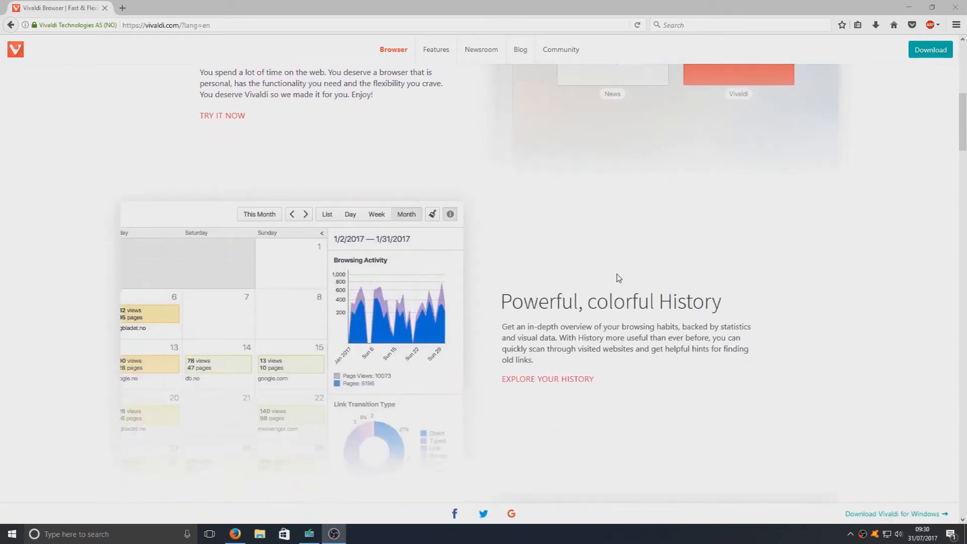
scroll(down, 3)
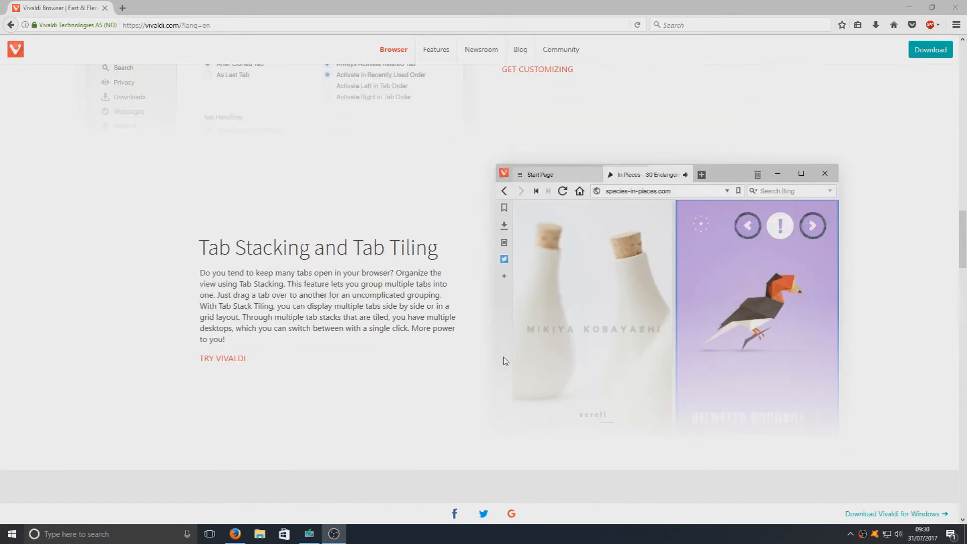
scroll(down, 3)
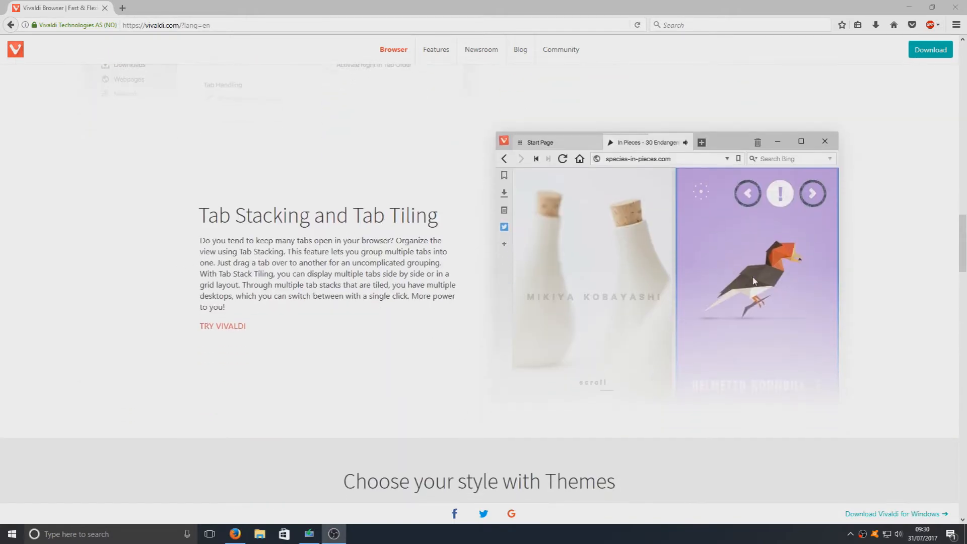
scroll(down, 3)
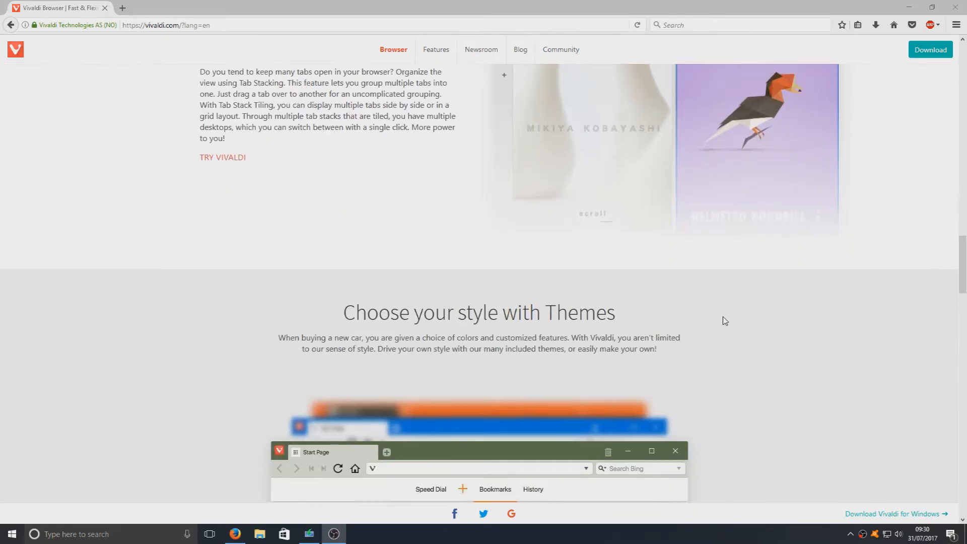
scroll(down, 3)
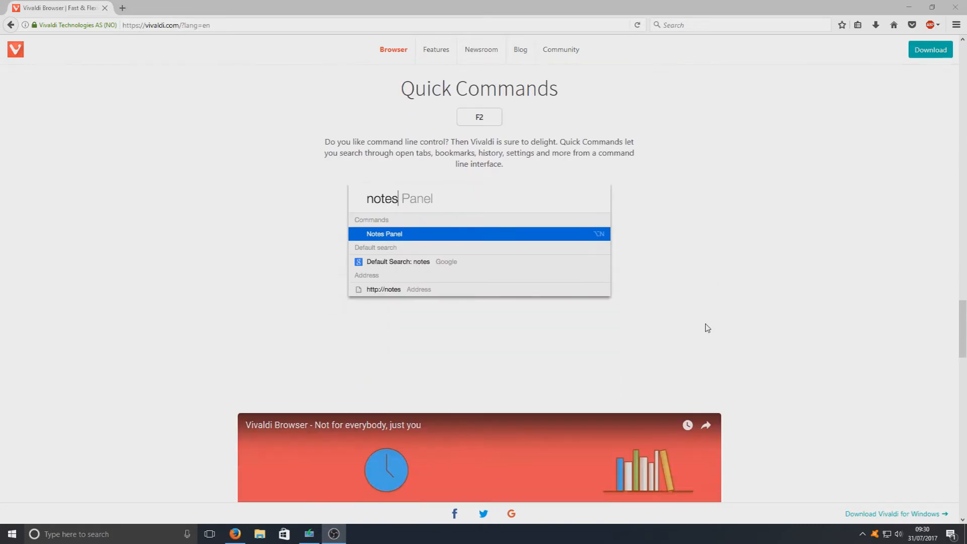
scroll(down, 3)
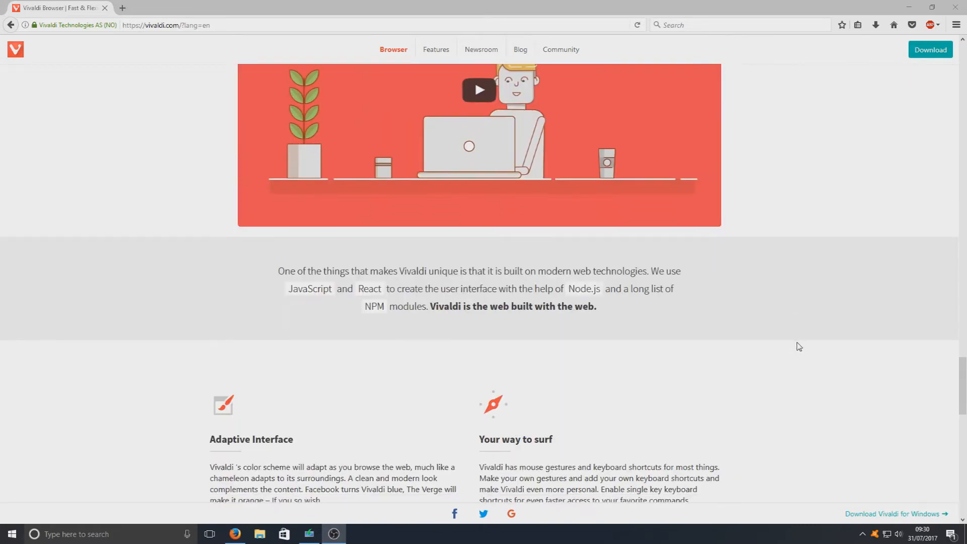
mouse_move(760, 367)
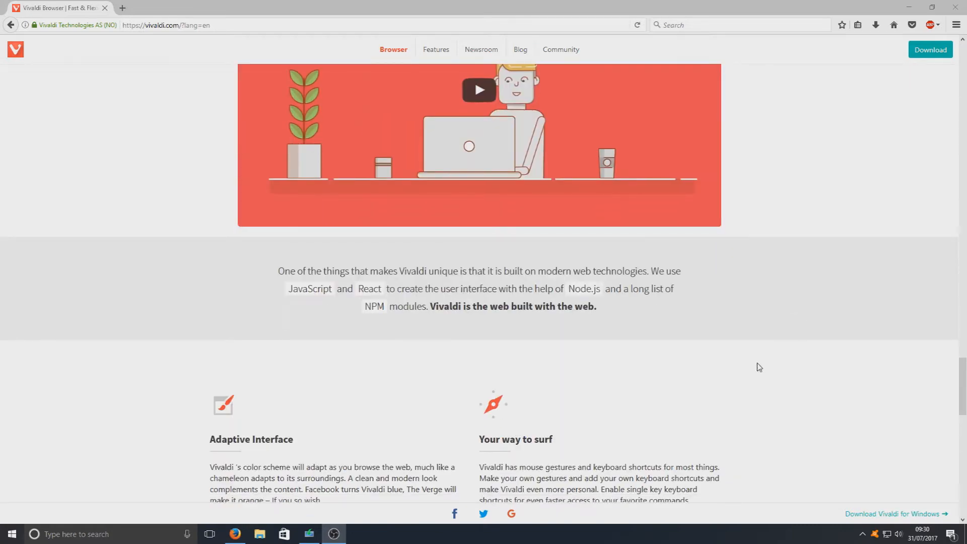
scroll(down, 3)
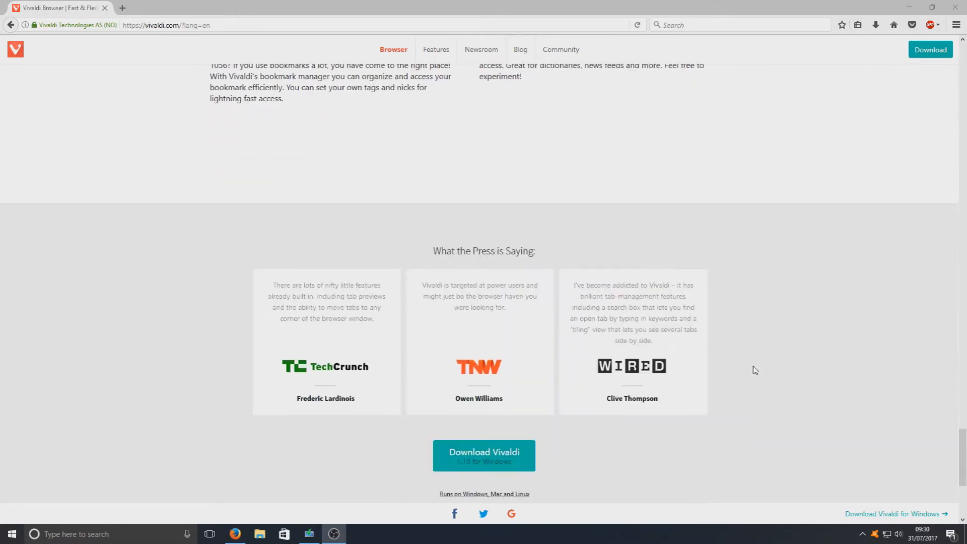
scroll(up, 3)
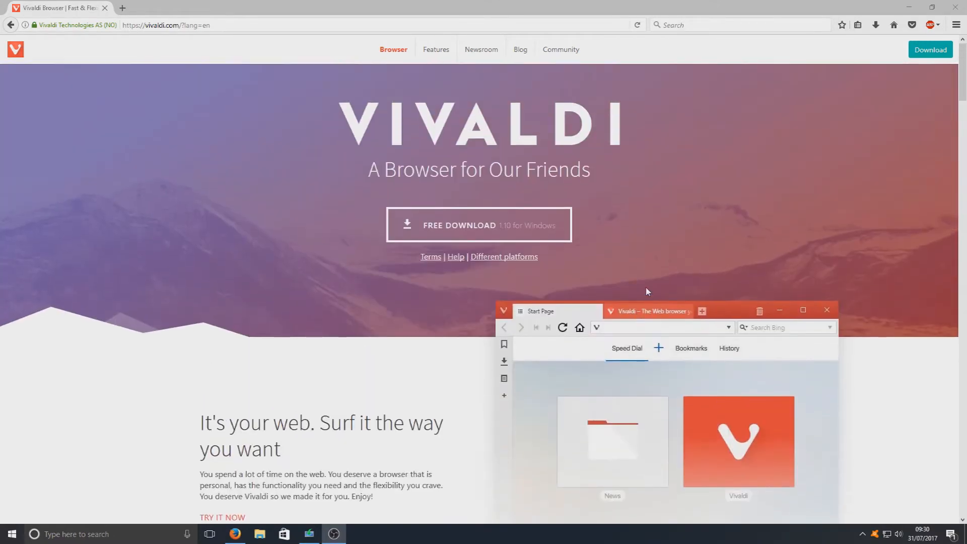
mouse_move(483, 242)
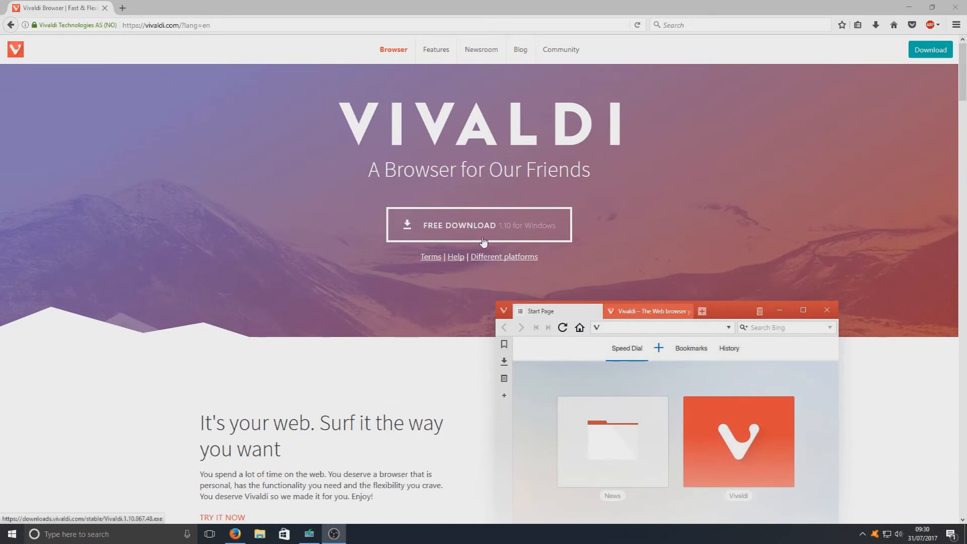
mouse_move(439, 232)
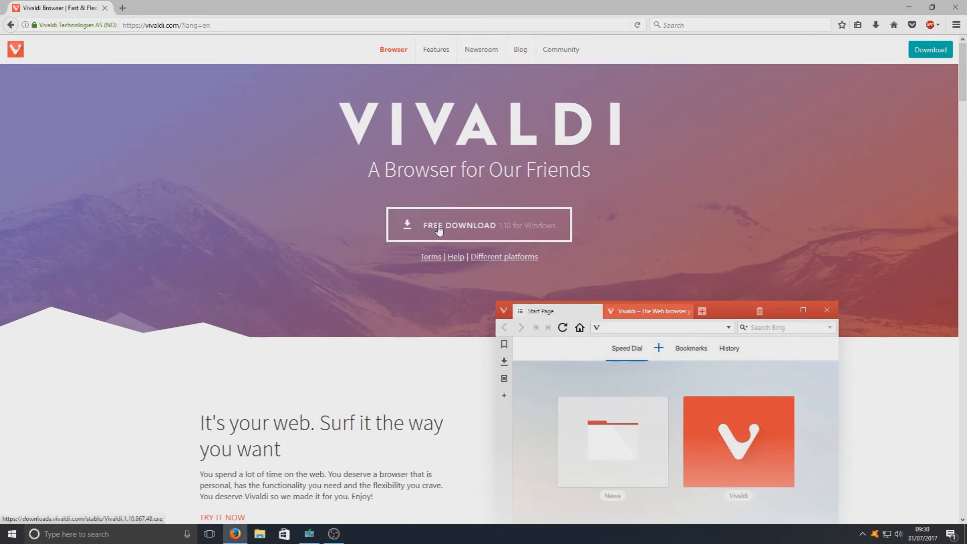
click(478, 225)
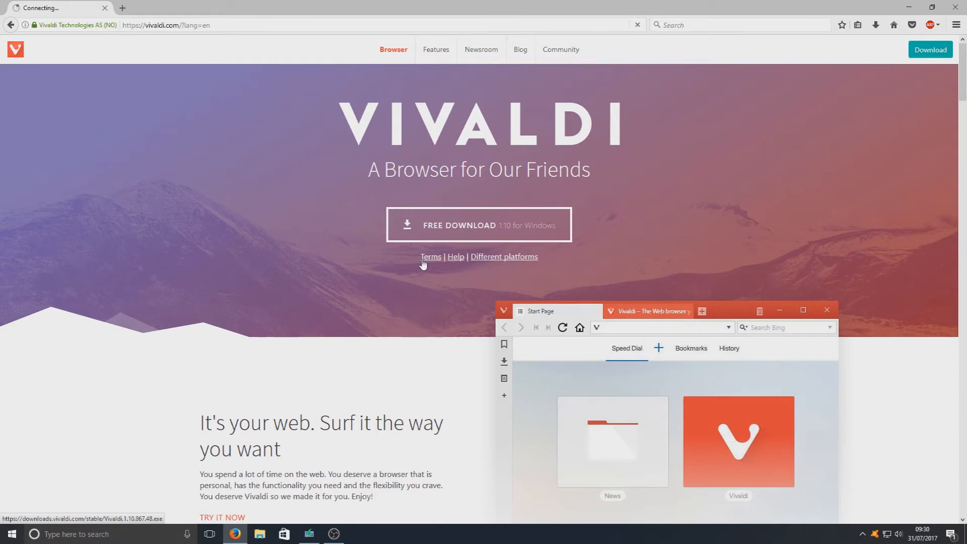
click(478, 225)
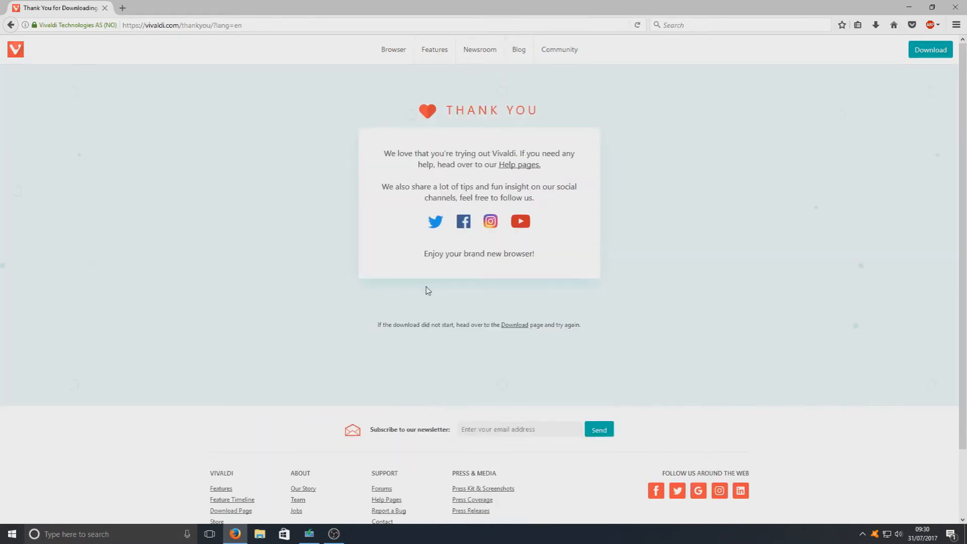
mouse_move(618, 71)
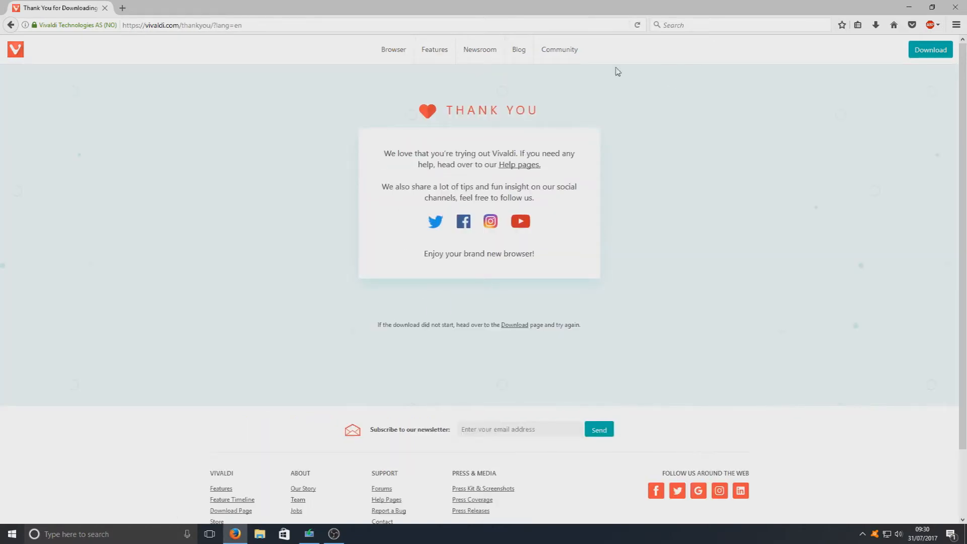
mouse_move(645, 279)
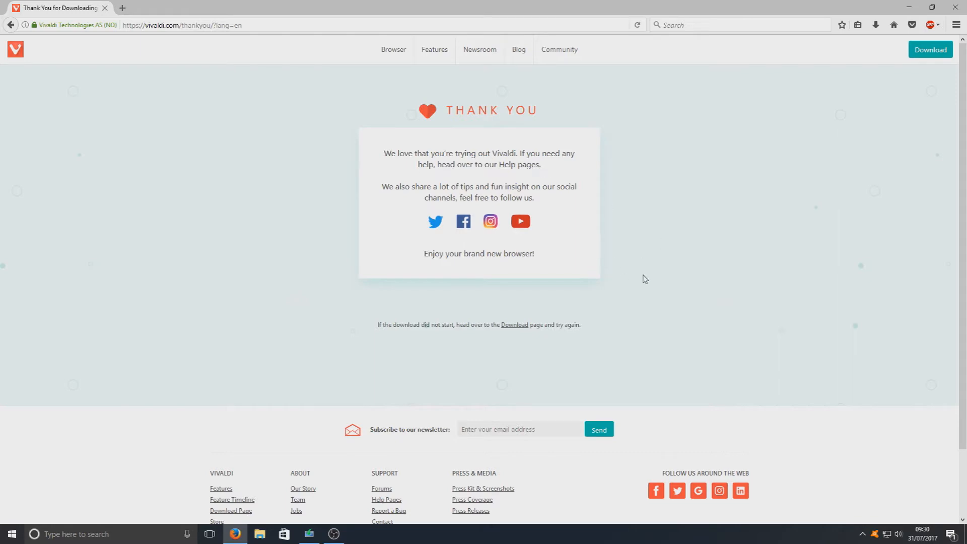
mouse_move(590, 112)
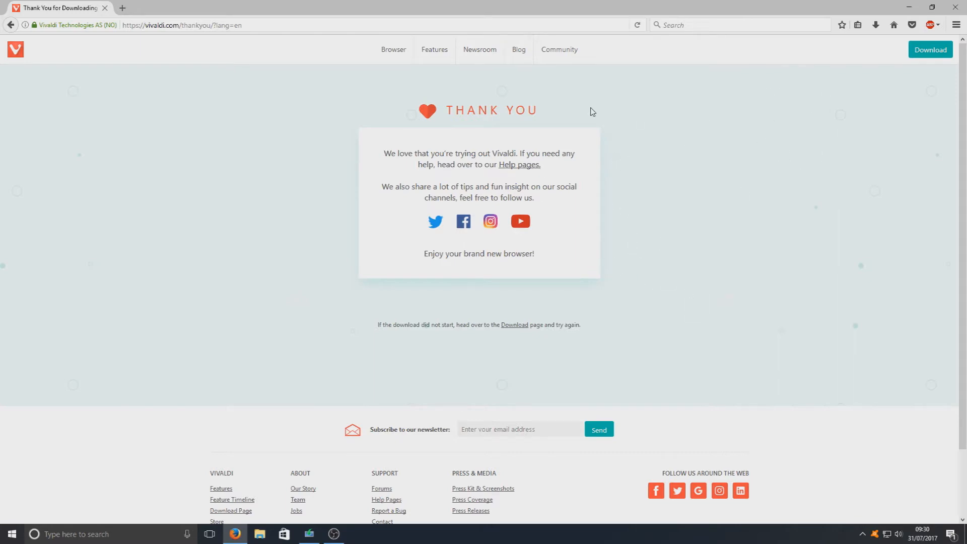
mouse_move(515, 326)
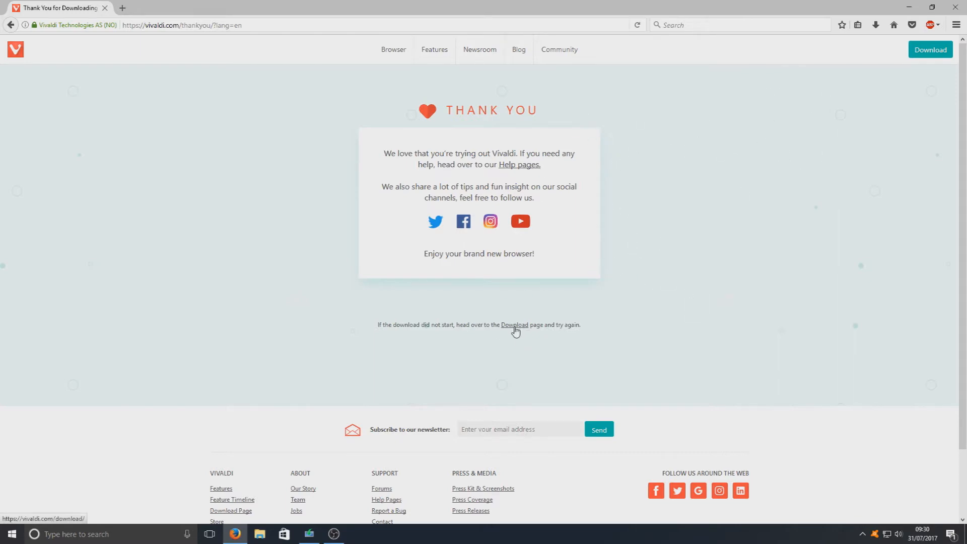
- Download the Vivaldi 1.10 installer from the download page and confirm it completed
click(515, 325)
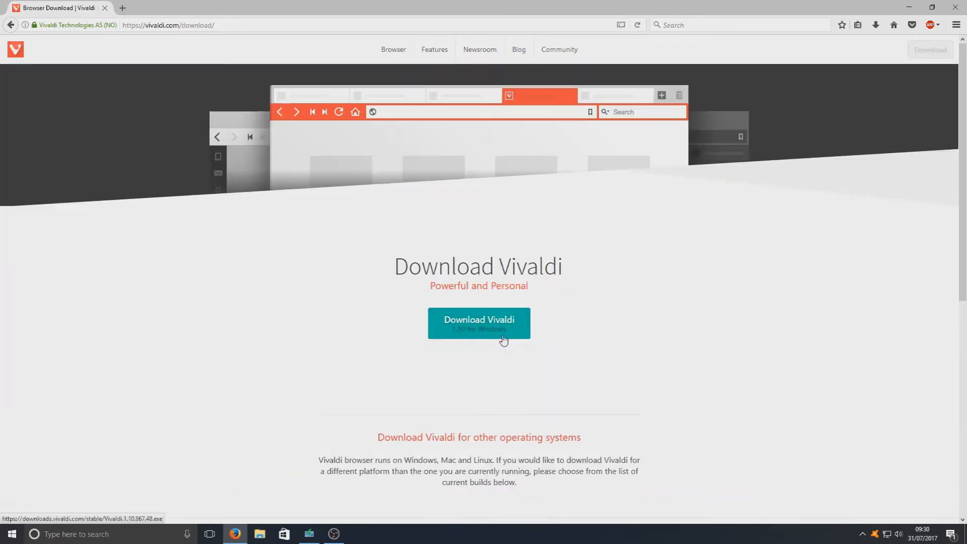
click(479, 323)
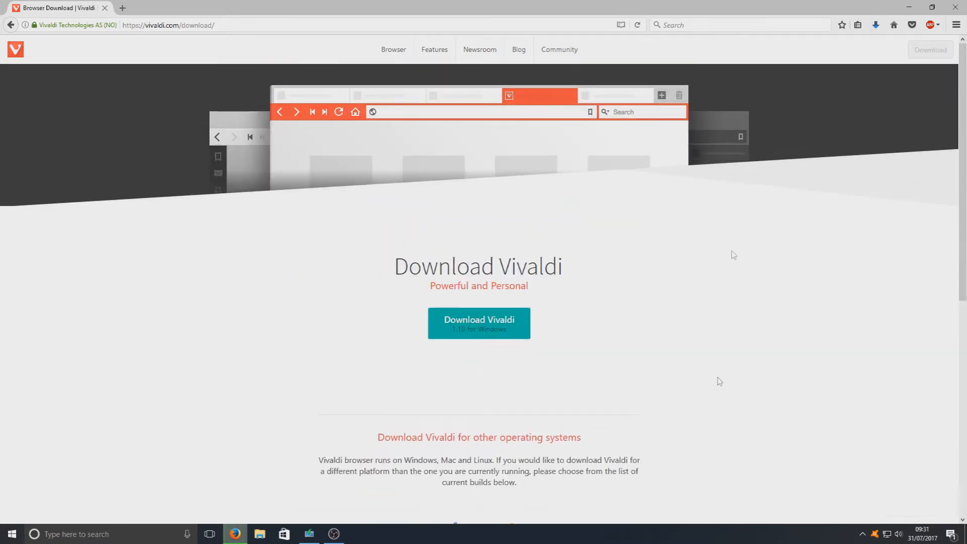
mouse_move(798, 207)
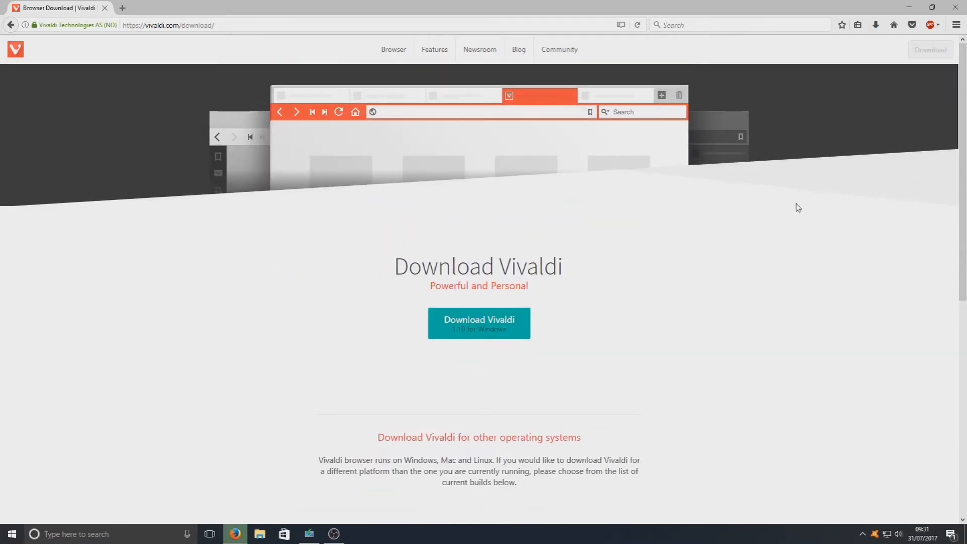
click(876, 25)
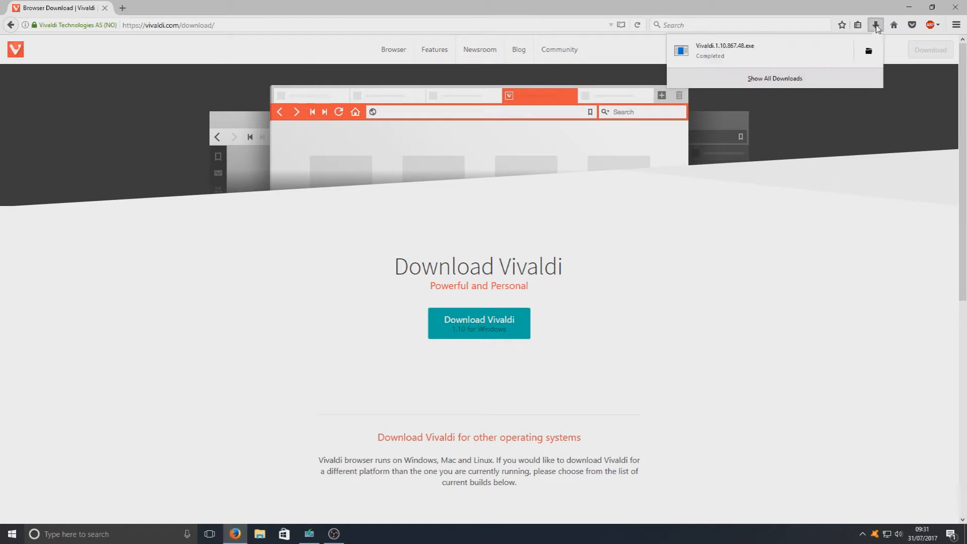
mouse_move(771, 48)
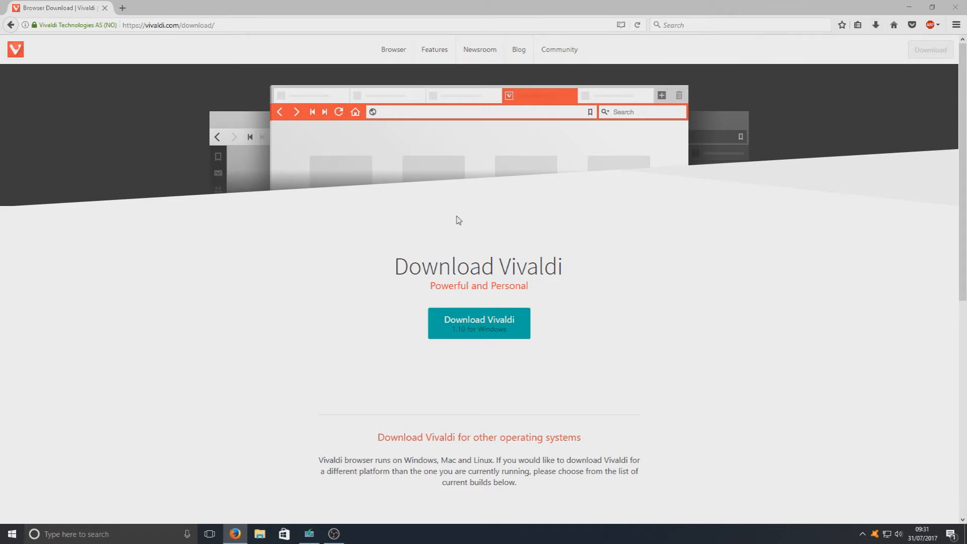
mouse_move(521, 276)
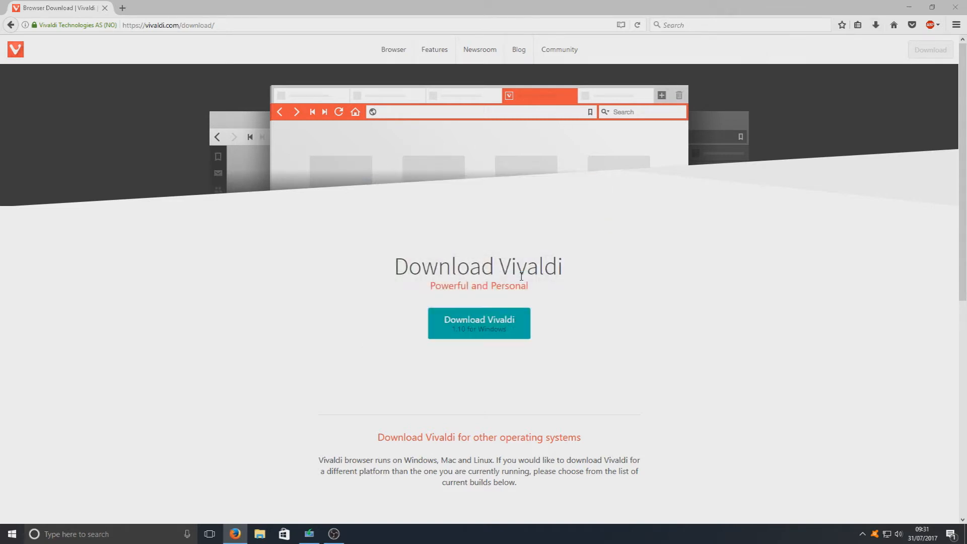
- Review language, install type and destination folder, then accept and install Vivaldi
click(479, 323)
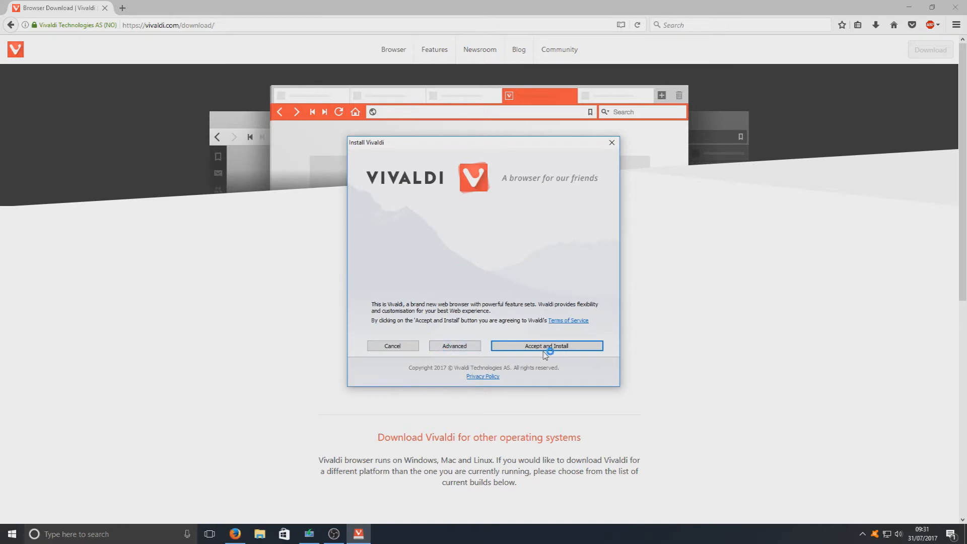
click(455, 346)
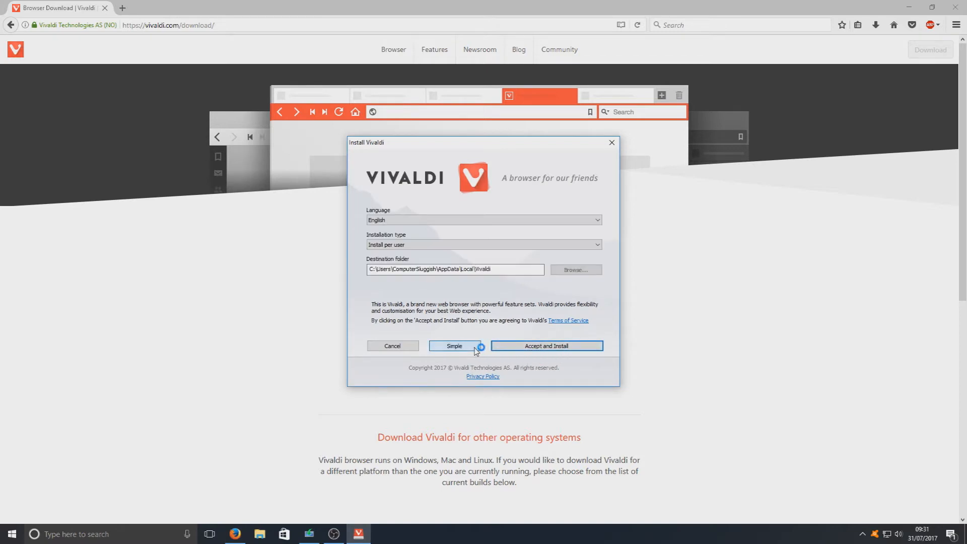
mouse_move(399, 281)
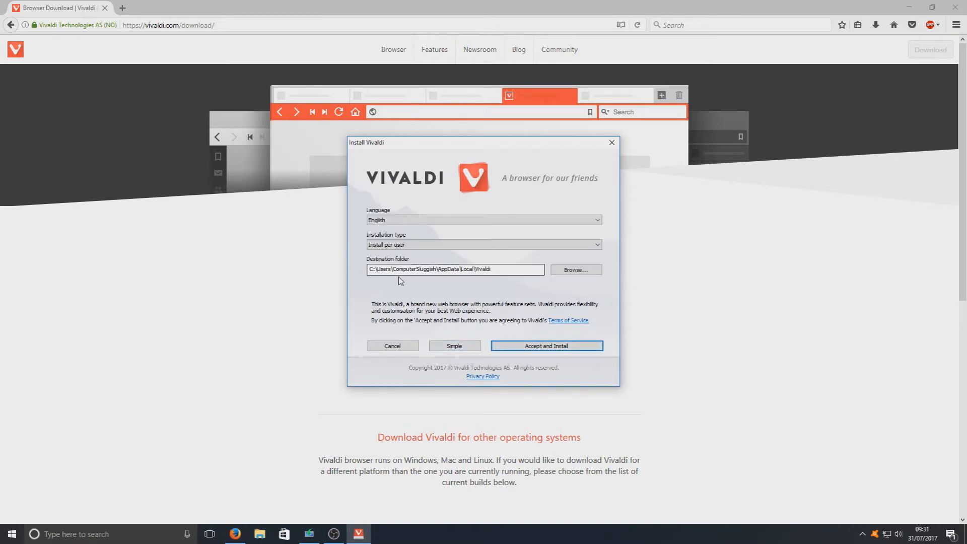
mouse_move(403, 293)
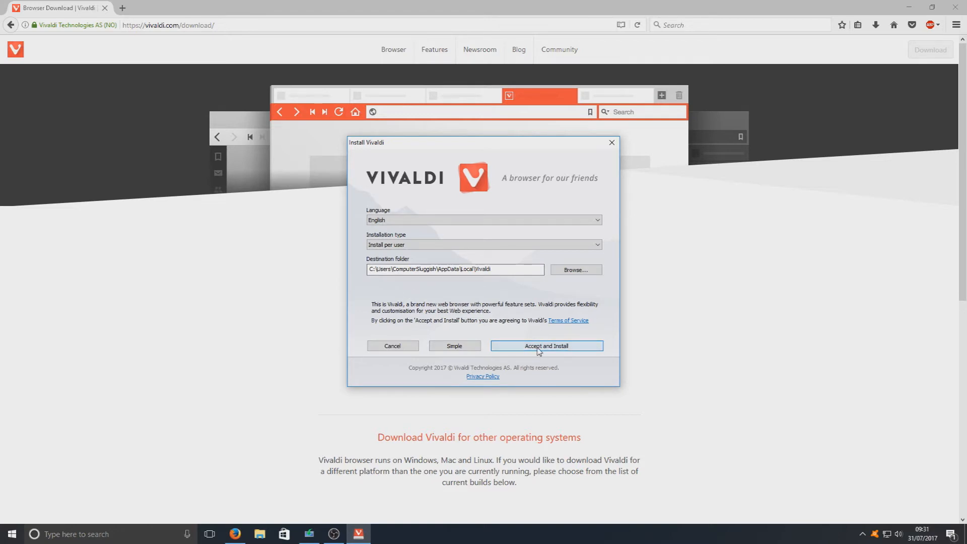
mouse_move(449, 253)
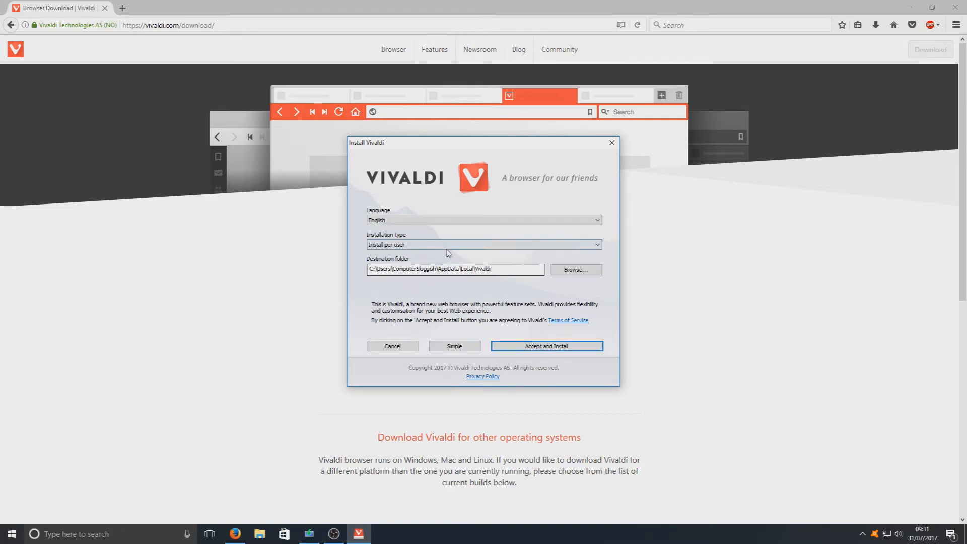
click(545, 345)
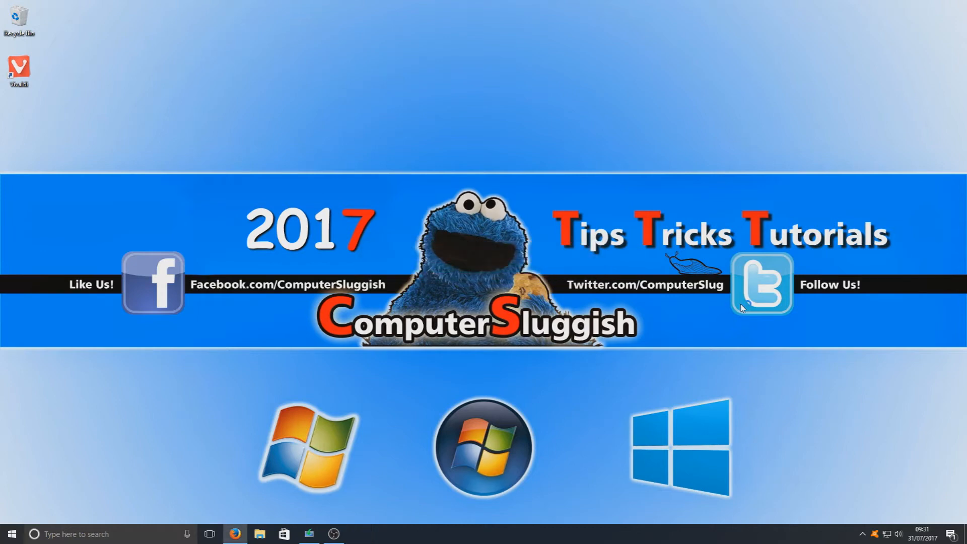
- Launch the newly installed Vivaldi and maximize its window
double_click(19, 67)
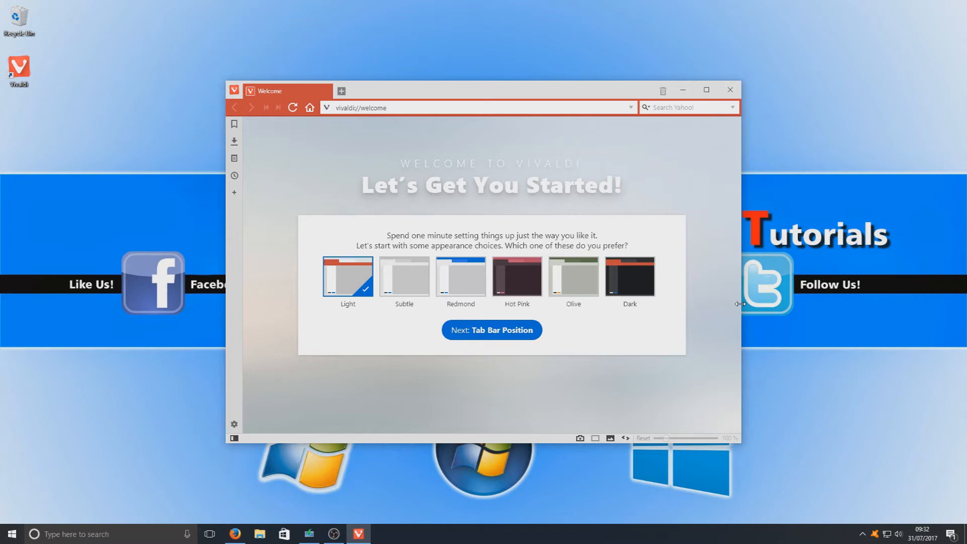
mouse_move(785, 157)
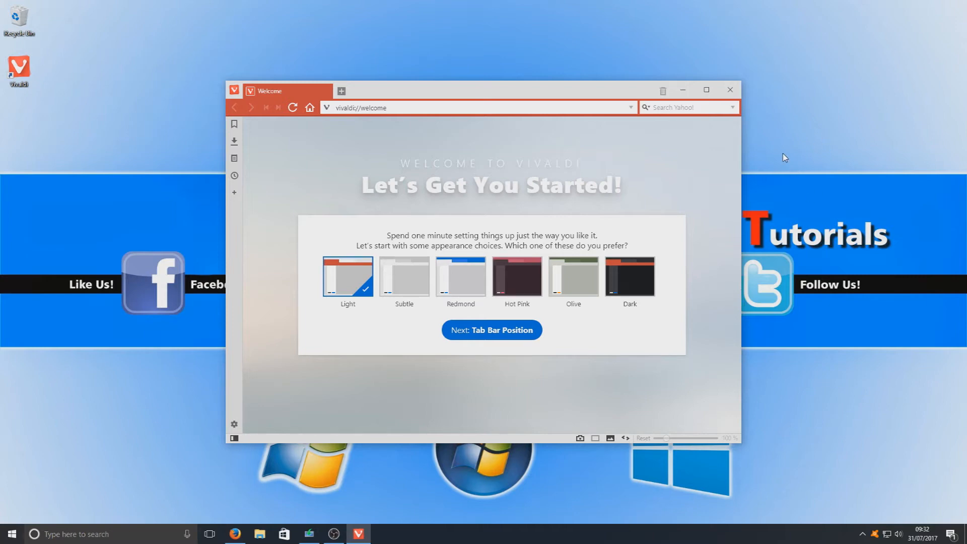
click(706, 89)
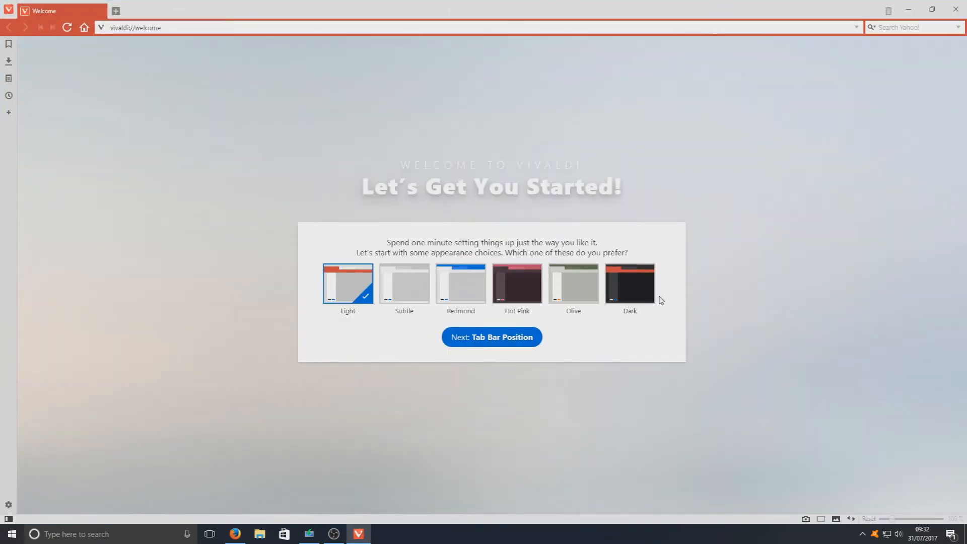
mouse_move(623, 340)
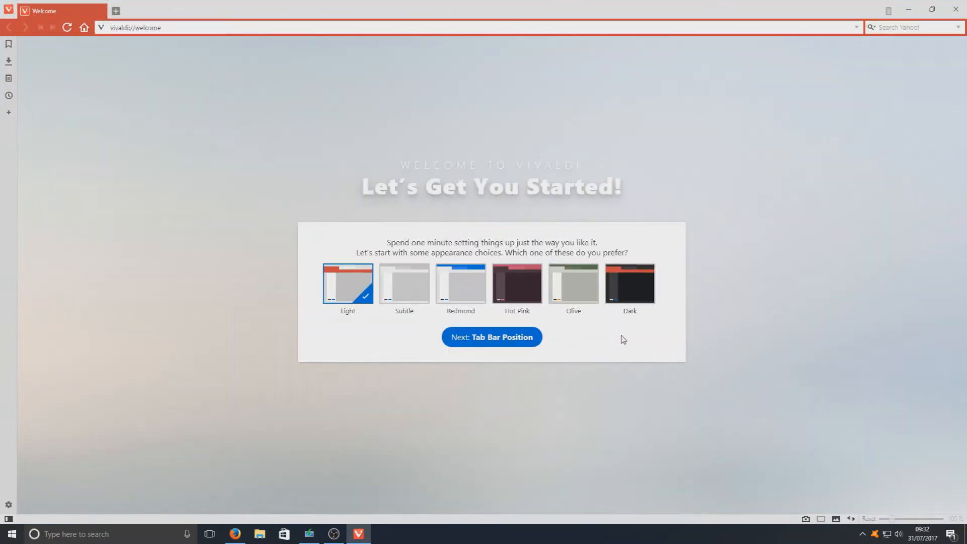
- Try Redmond, Dark, Light and Hot Pink themes, settle on Redmond and continue
click(461, 284)
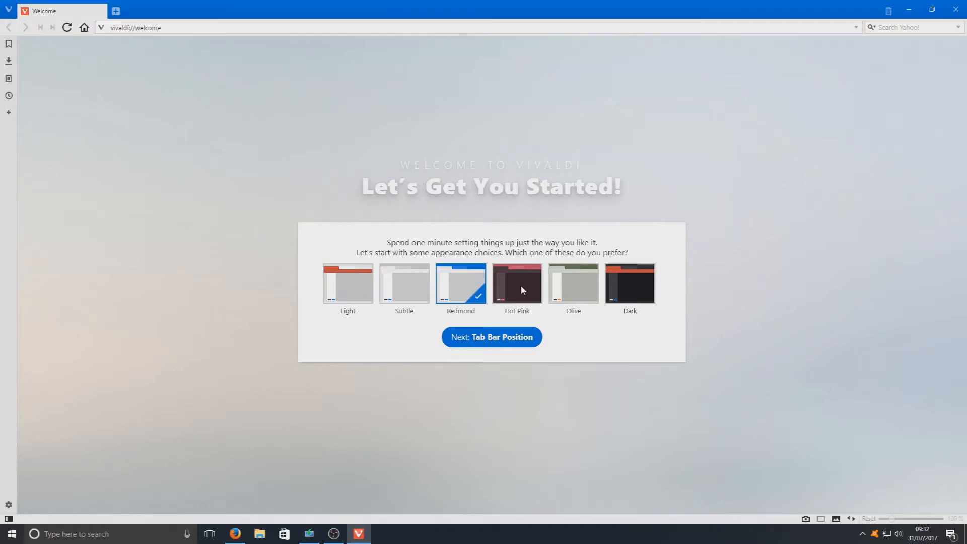
click(630, 283)
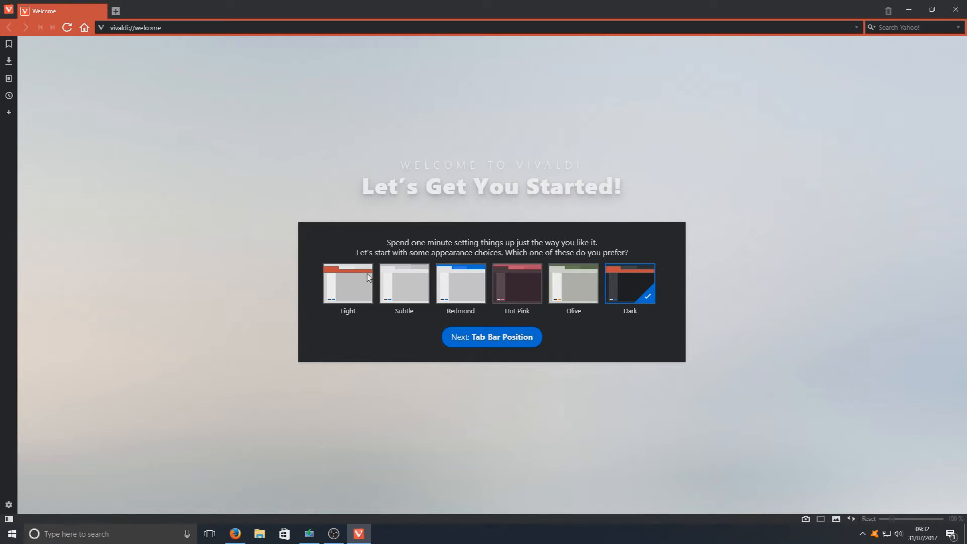
click(348, 284)
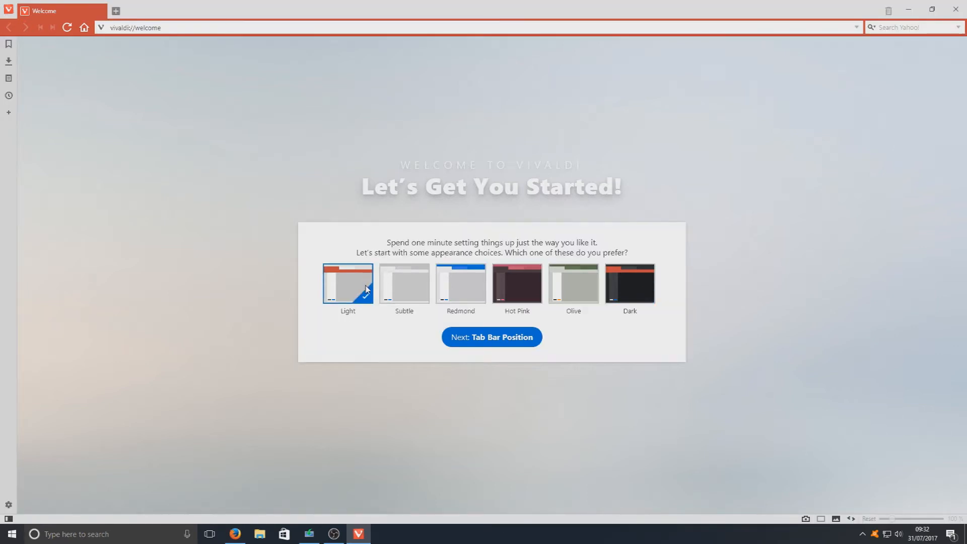
mouse_move(535, 301)
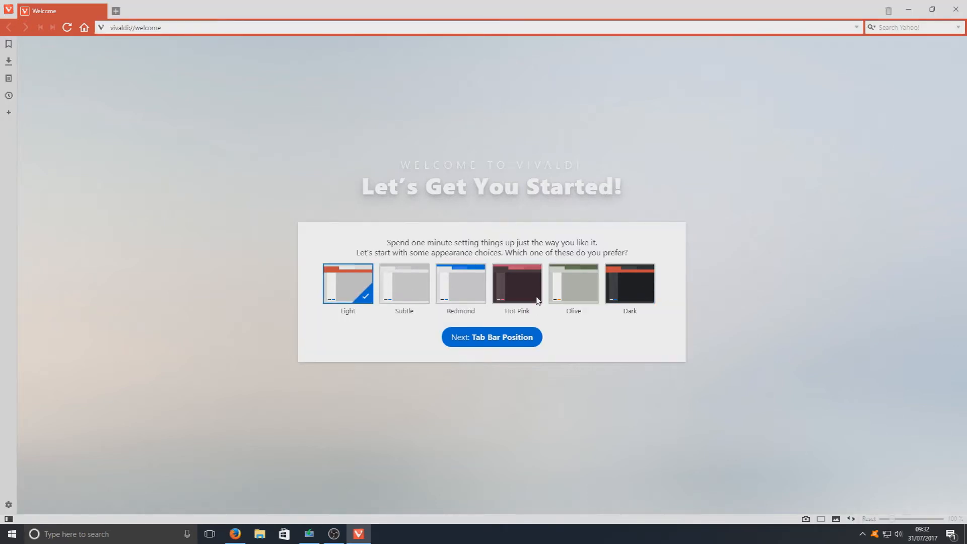
click(517, 284)
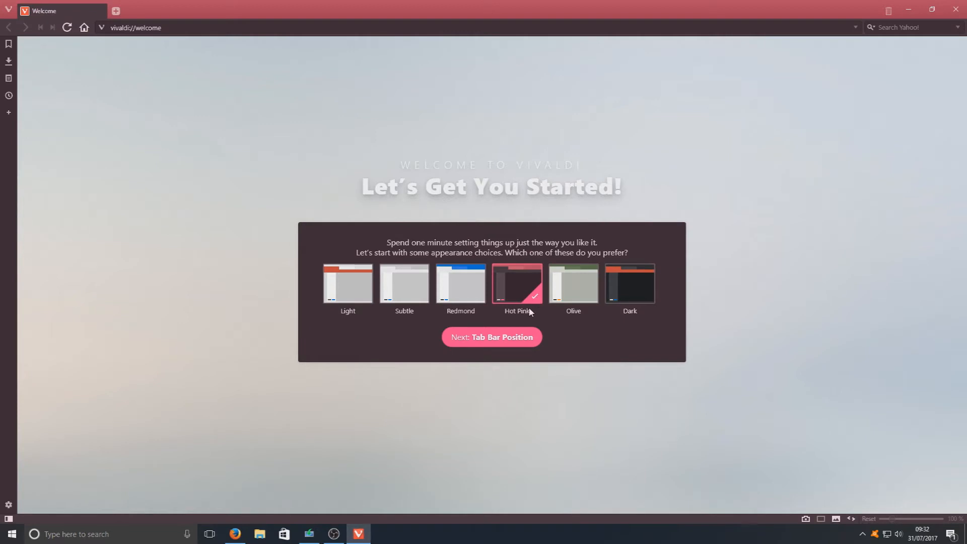
click(460, 284)
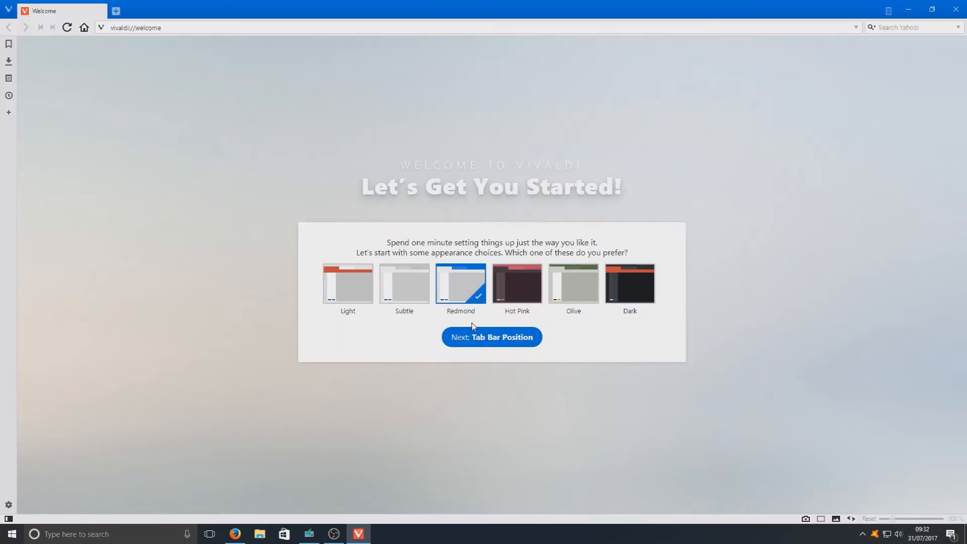
click(491, 336)
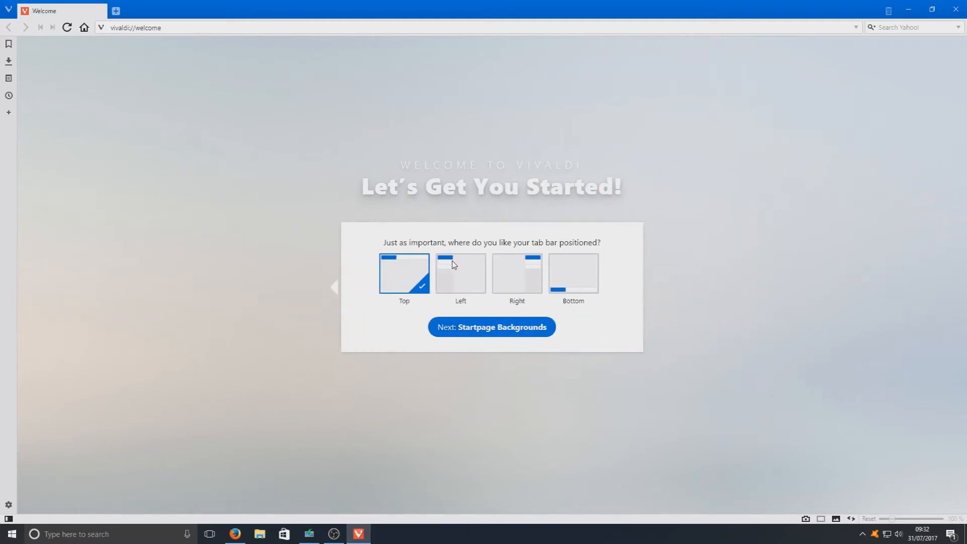
click(461, 273)
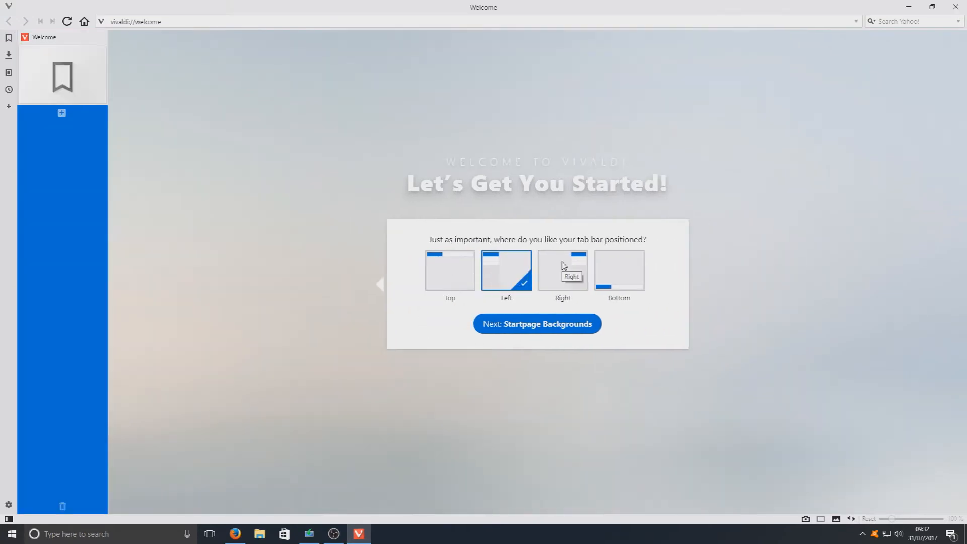
click(563, 270)
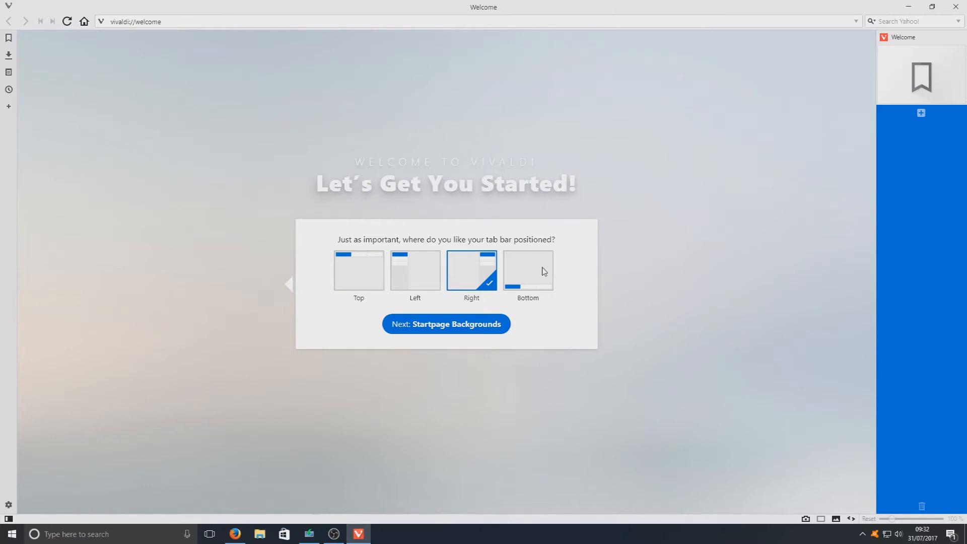
click(527, 270)
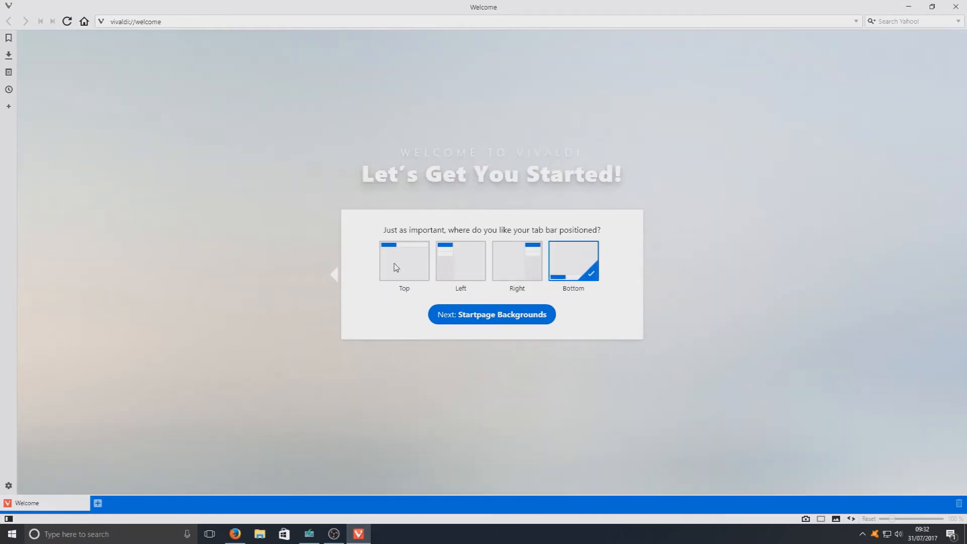
click(461, 259)
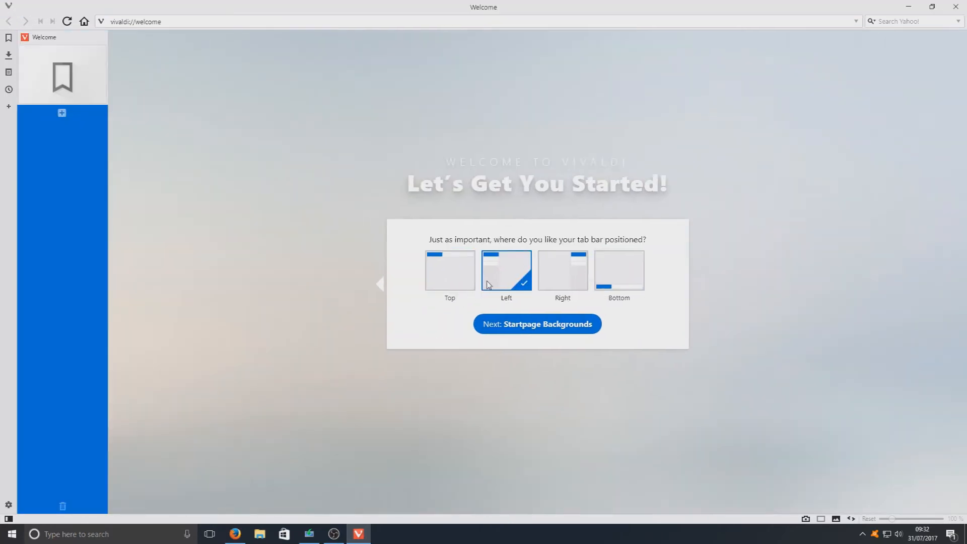
click(563, 270)
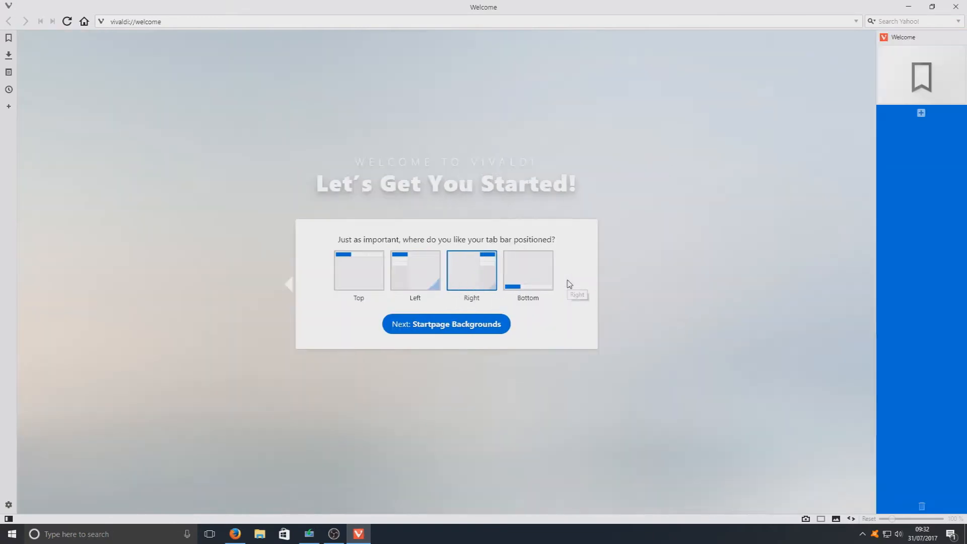
click(527, 270)
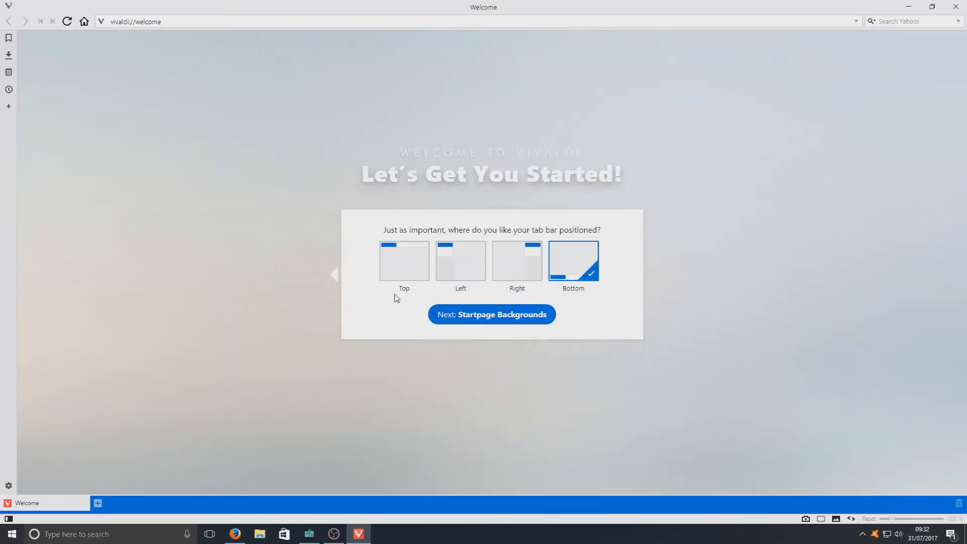
click(404, 260)
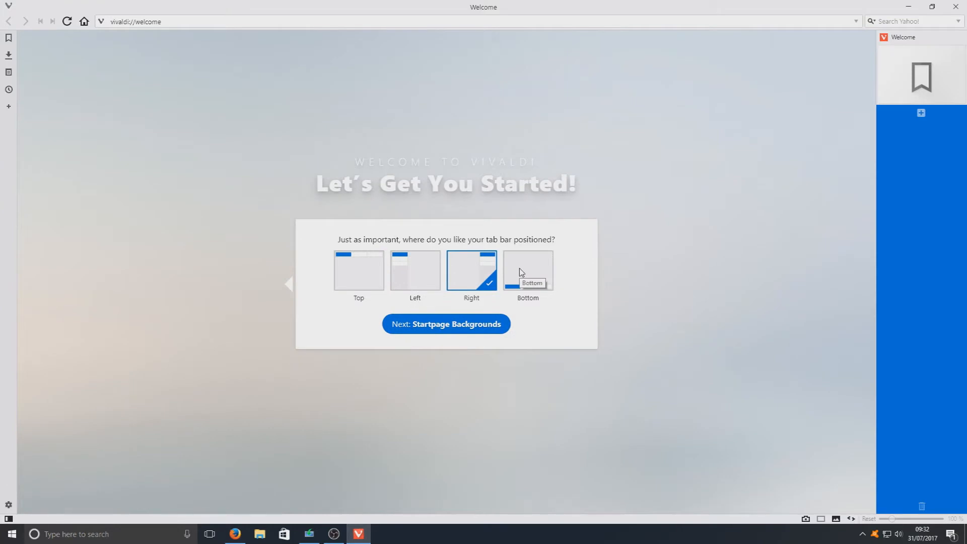
mouse_move(454, 268)
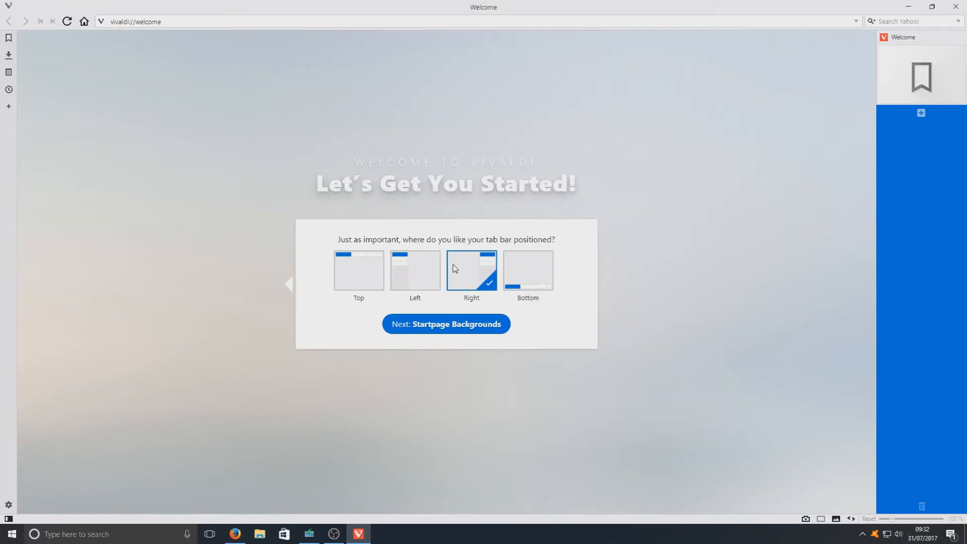
click(359, 270)
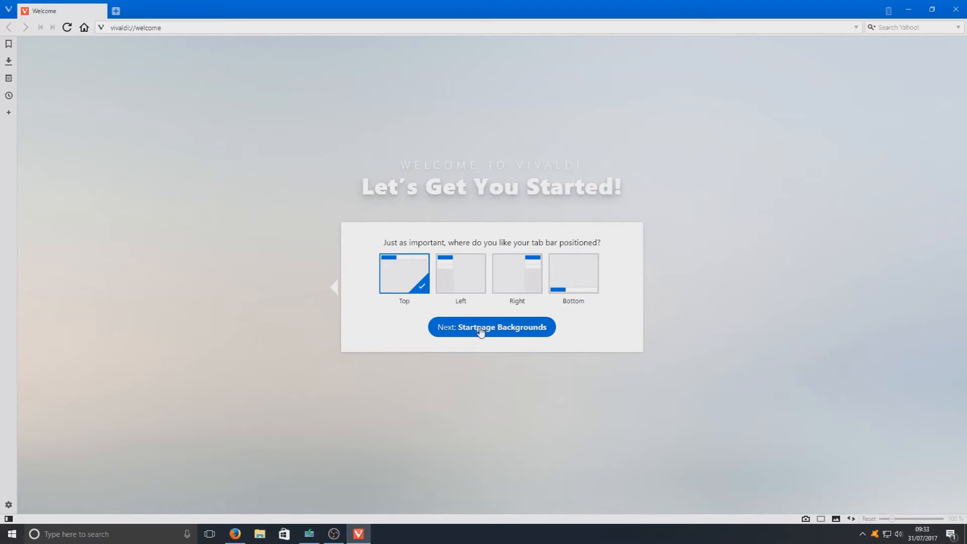
- Try the Sunset background, then choose Jellyfish as the Start Page background
click(491, 326)
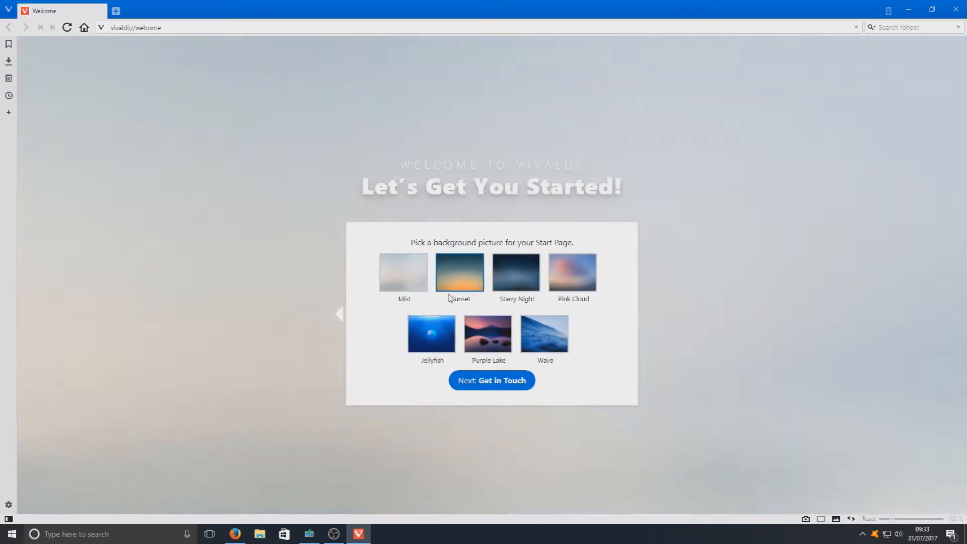
click(459, 272)
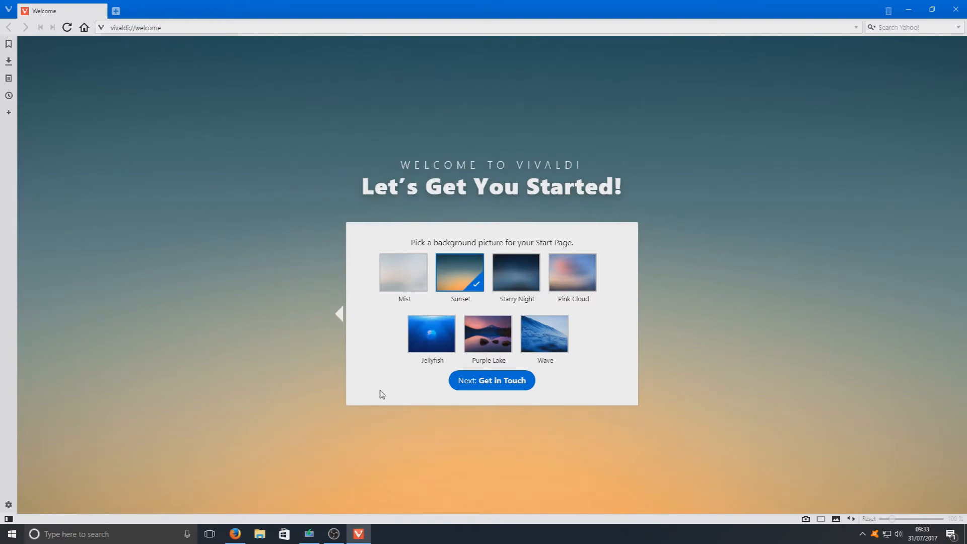
click(431, 333)
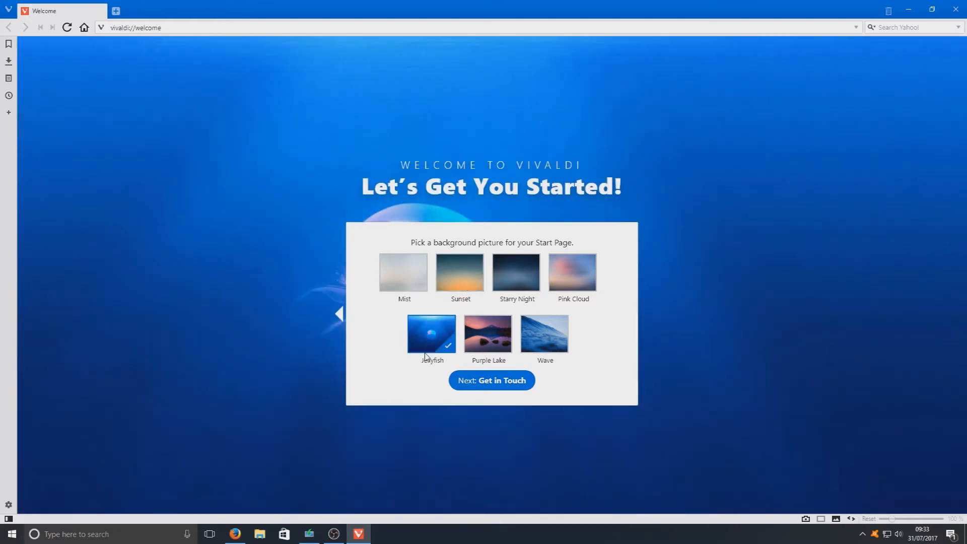
mouse_move(453, 398)
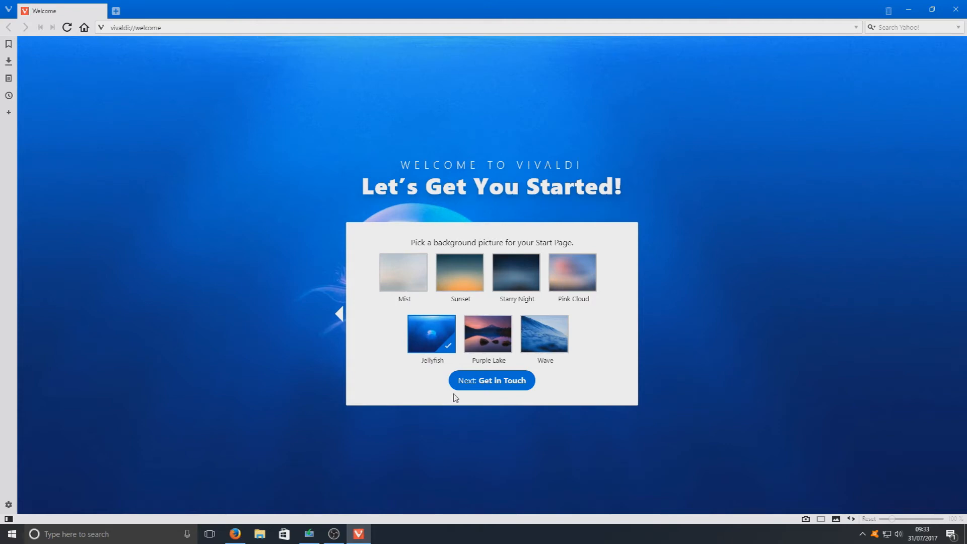
- Continue to the Get in Touch step and start browsing
click(492, 380)
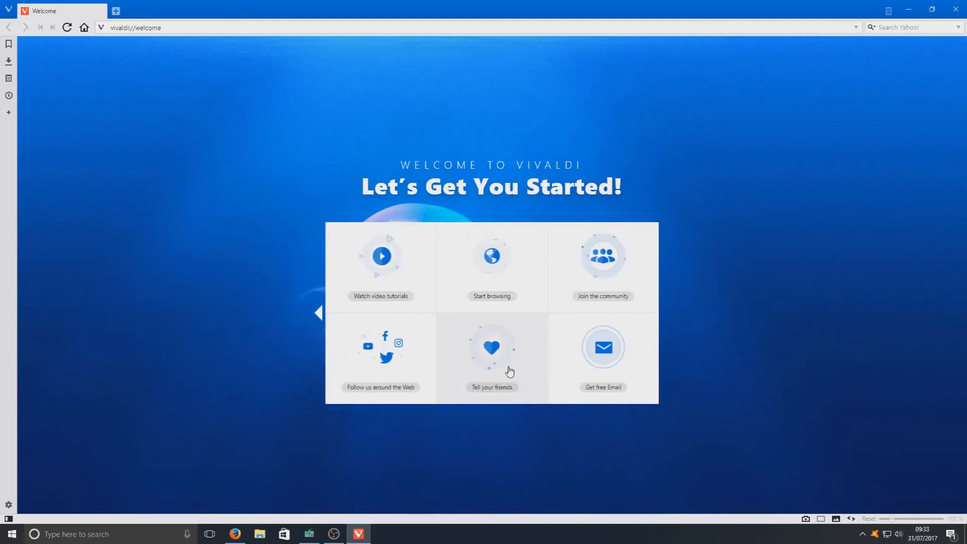
mouse_move(572, 287)
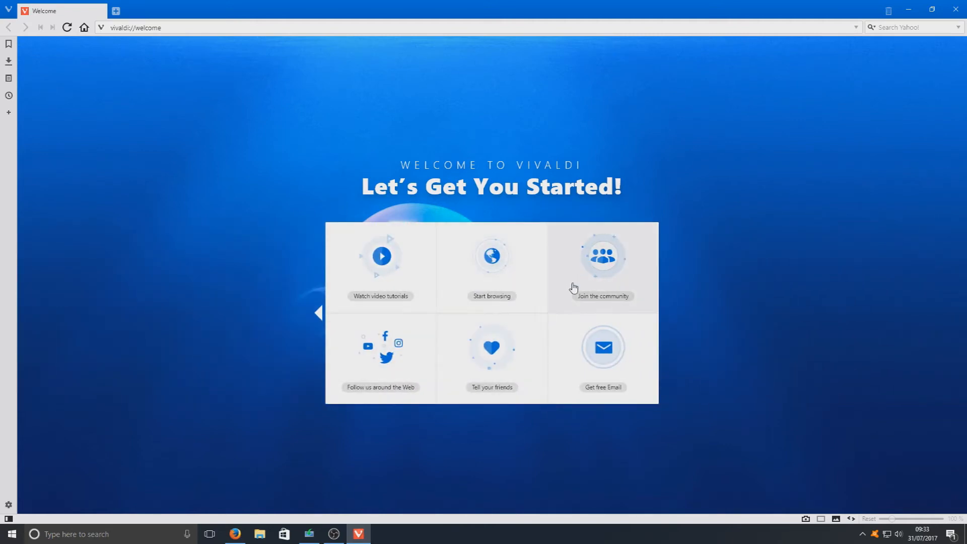
mouse_move(602, 371)
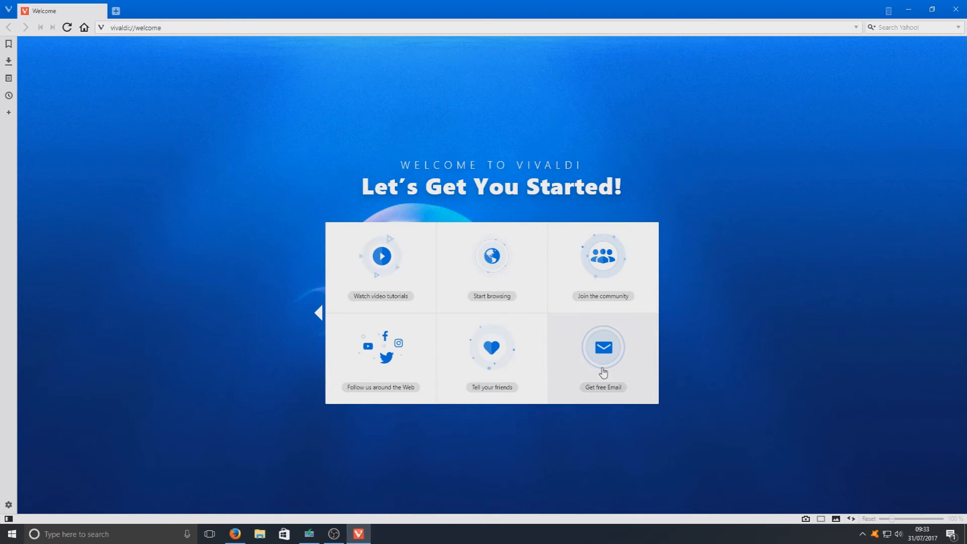
mouse_move(570, 418)
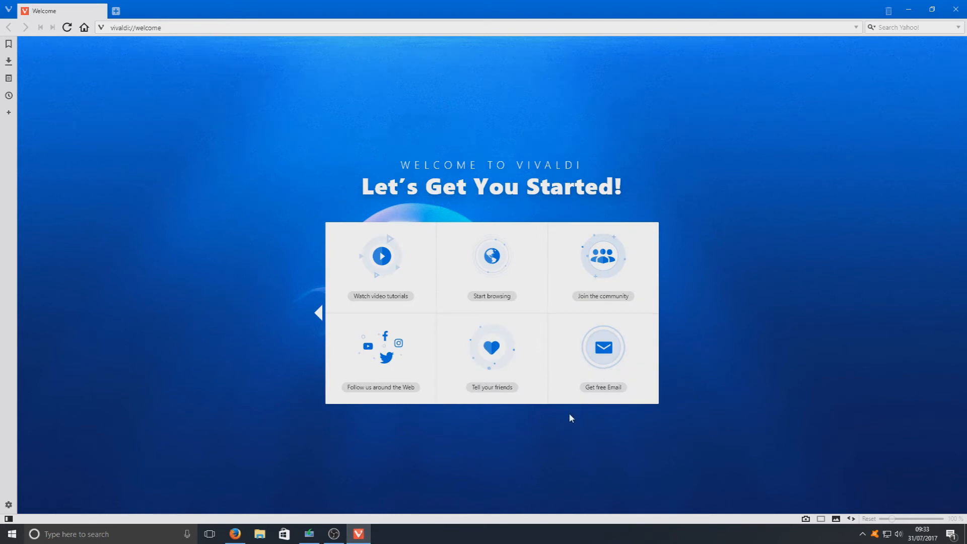
mouse_move(491, 271)
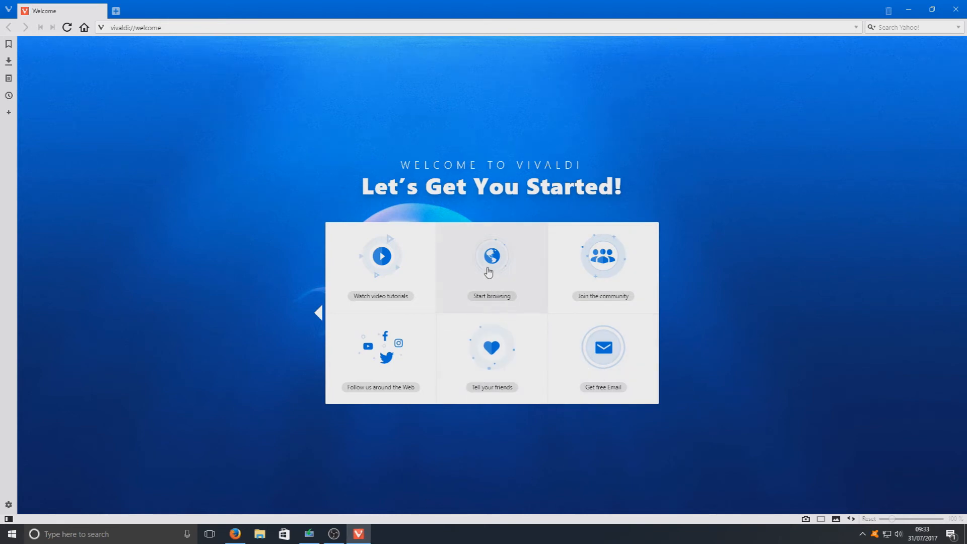
click(492, 256)
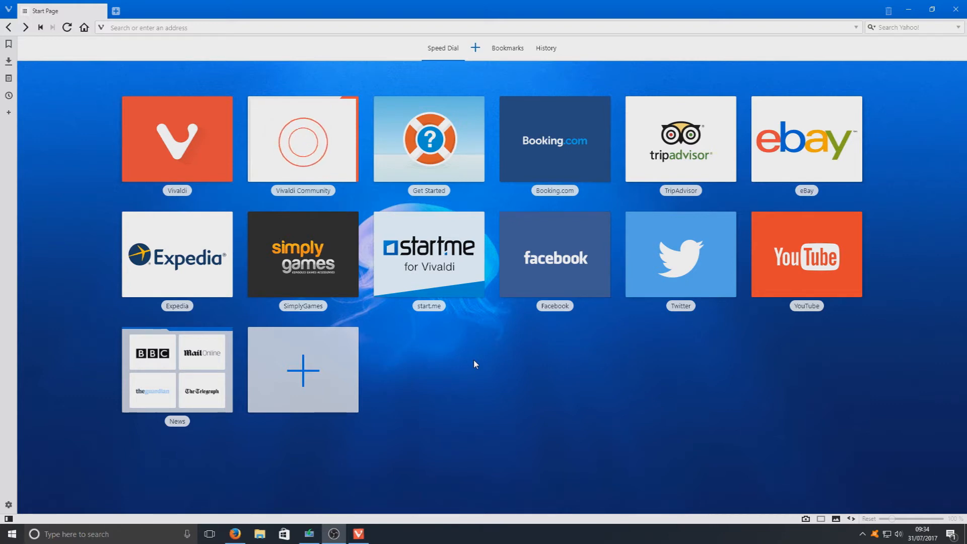
mouse_move(508, 354)
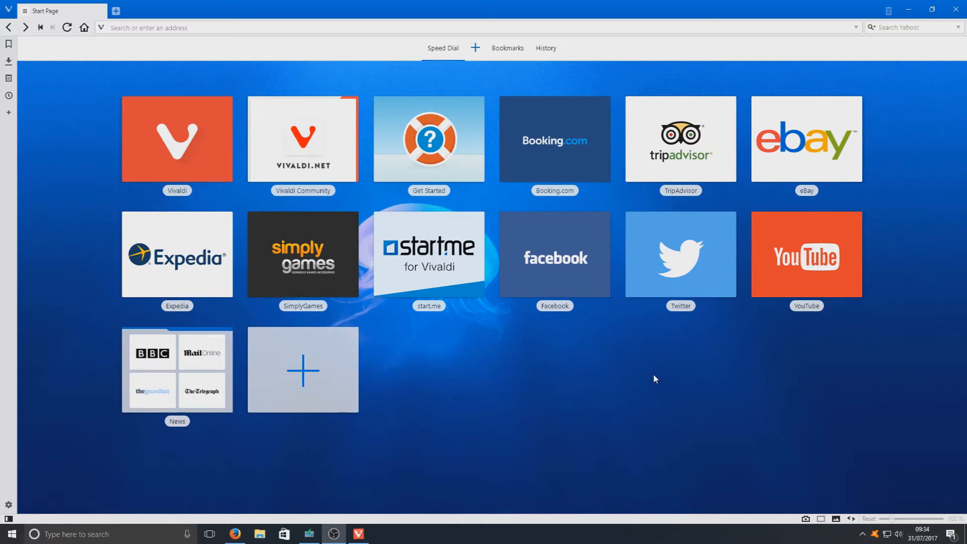
mouse_move(611, 387)
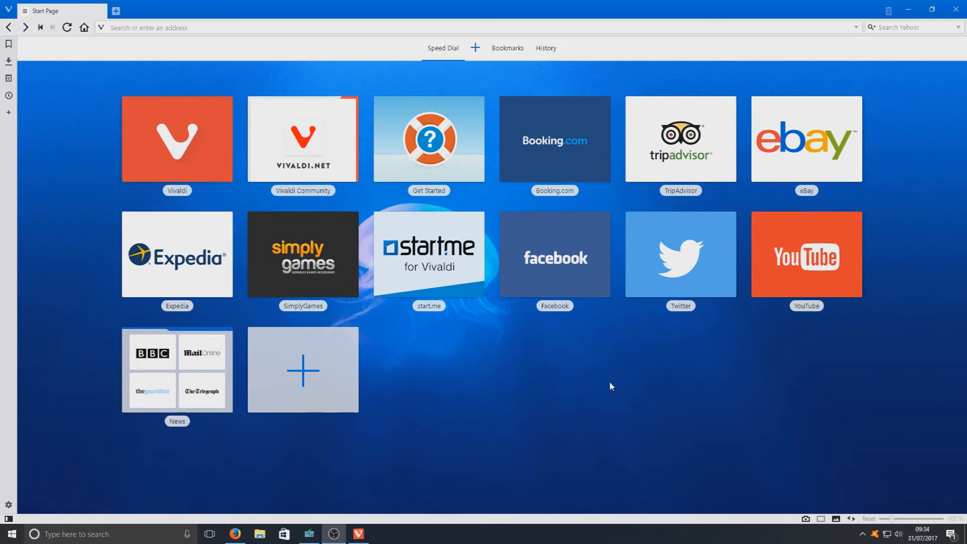
mouse_move(806, 138)
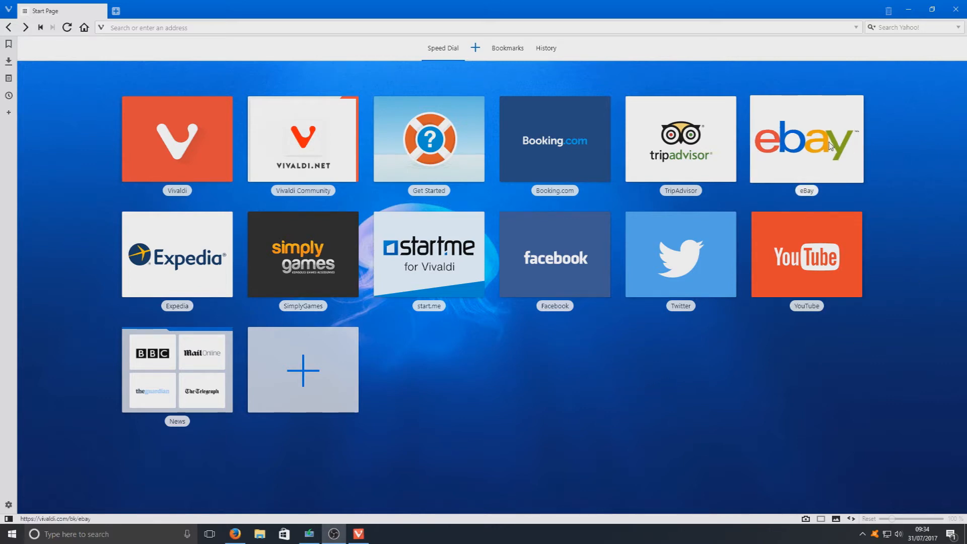
- Open the eBay UK homepage from its Speed Dial tile
click(807, 138)
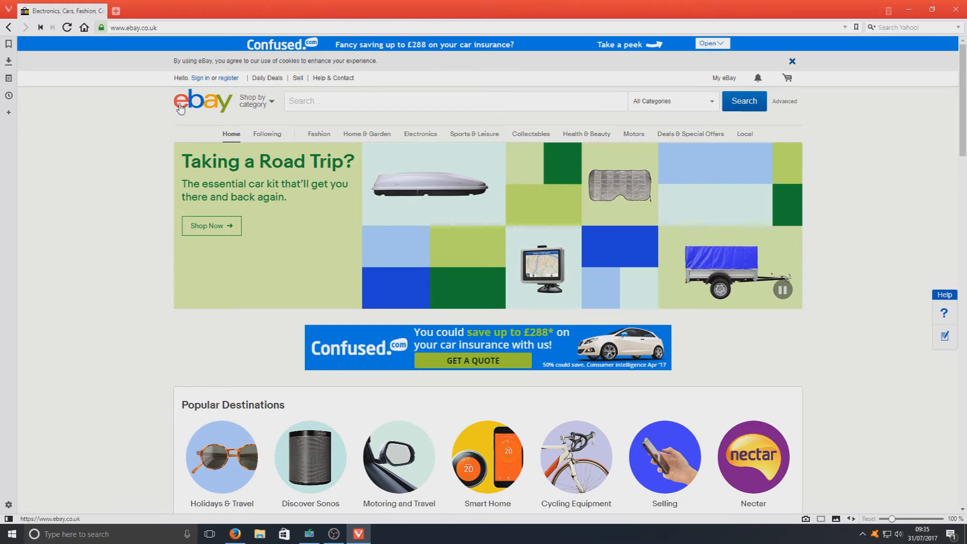
click(792, 62)
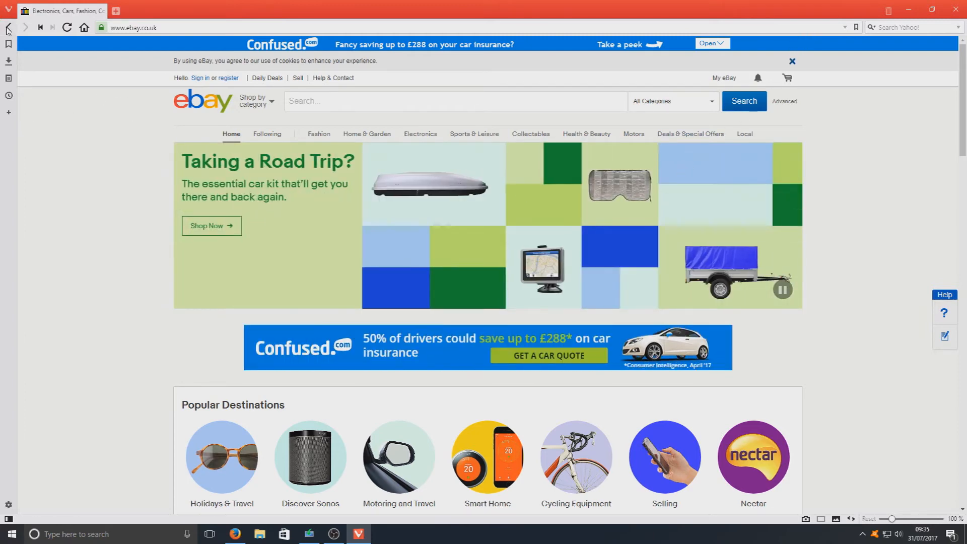
- Return to the Start Page, open eBay in a background tab and YouTube in this one
click(9, 27)
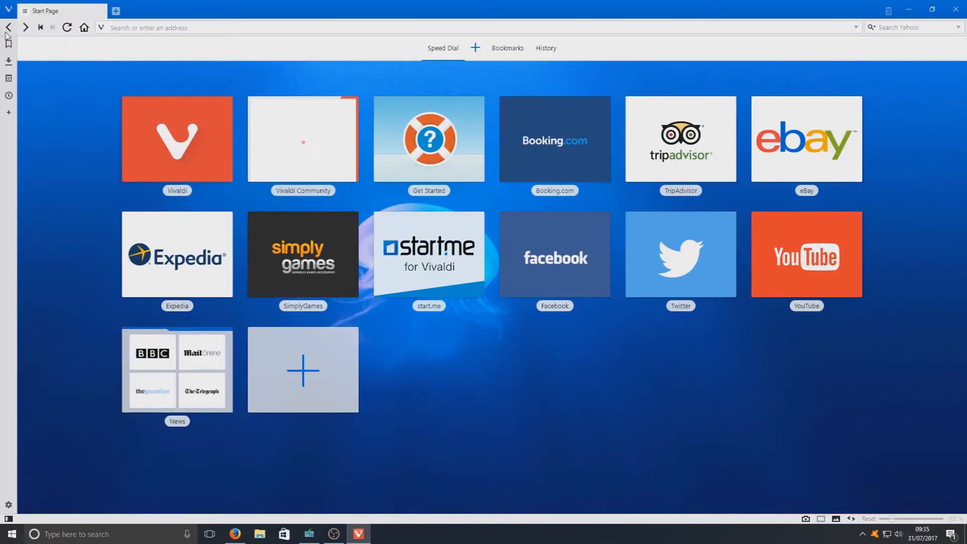
click(303, 138)
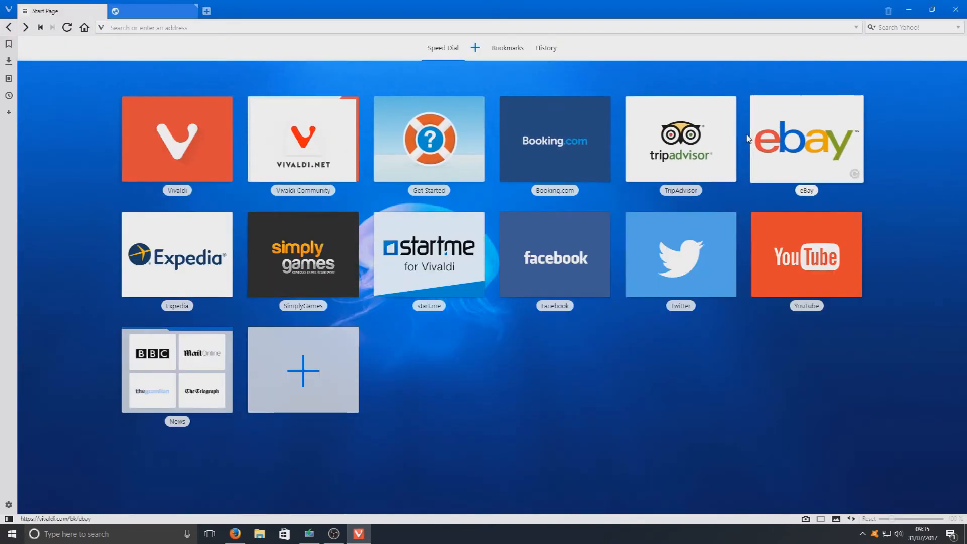
mouse_move(806, 259)
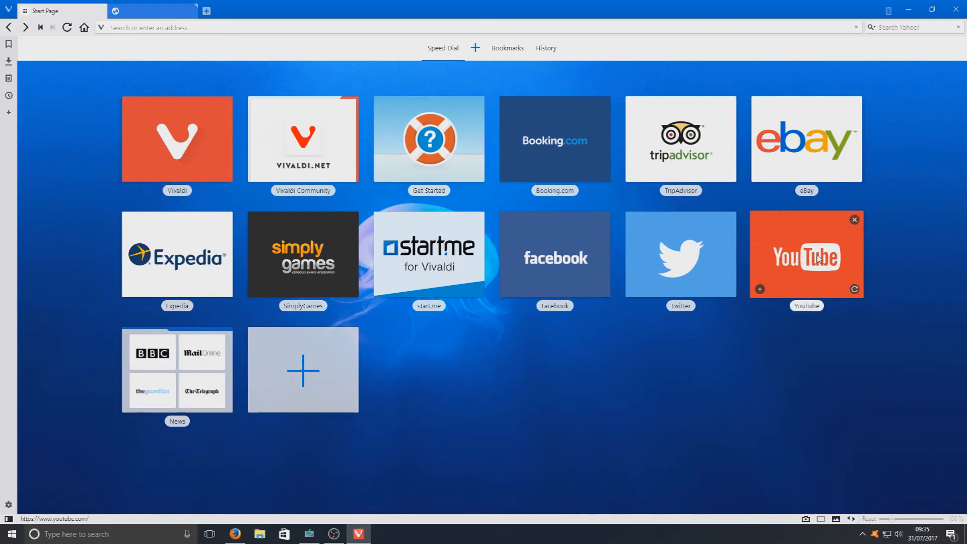
click(806, 254)
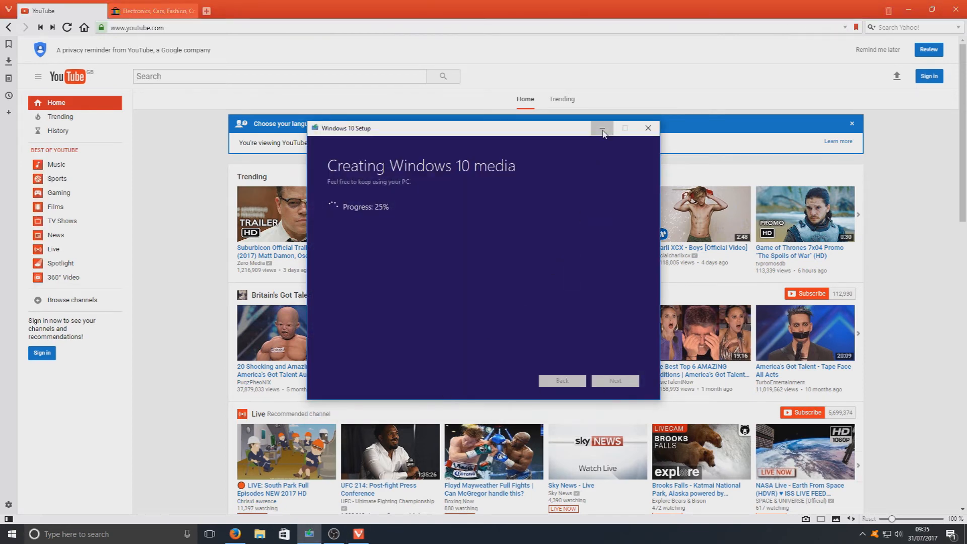
- Hide the media creation window and pick up the eBay tab for stacking
click(602, 128)
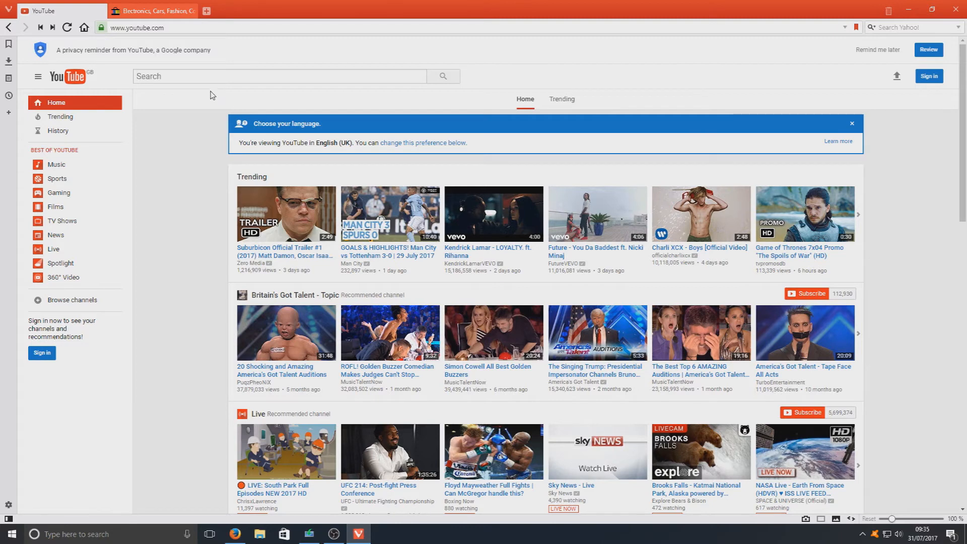
click(278, 76)
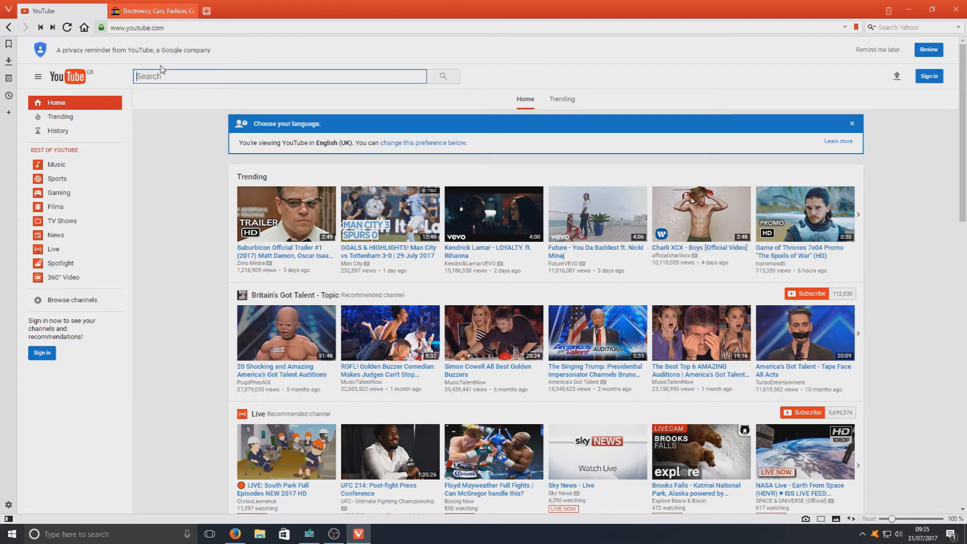
mouse_move(152, 11)
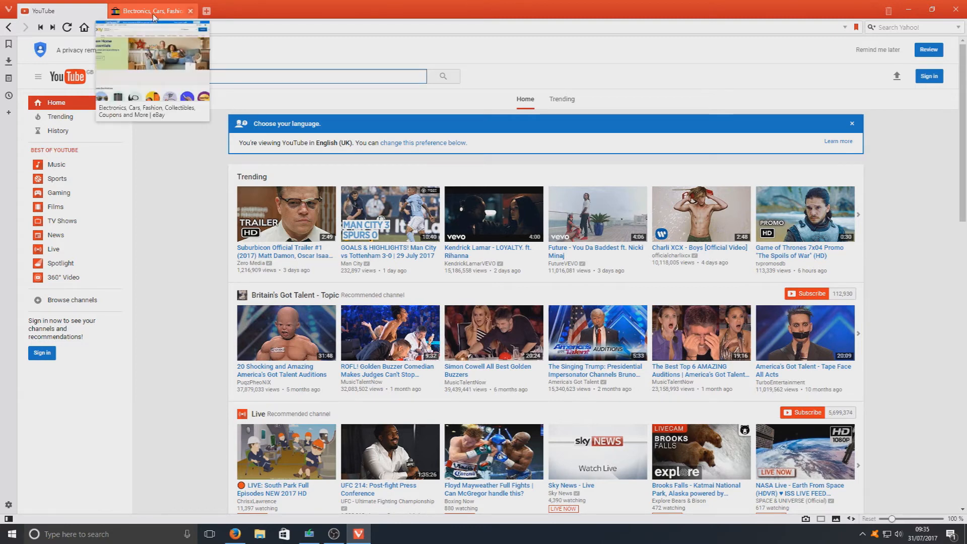
click(148, 11)
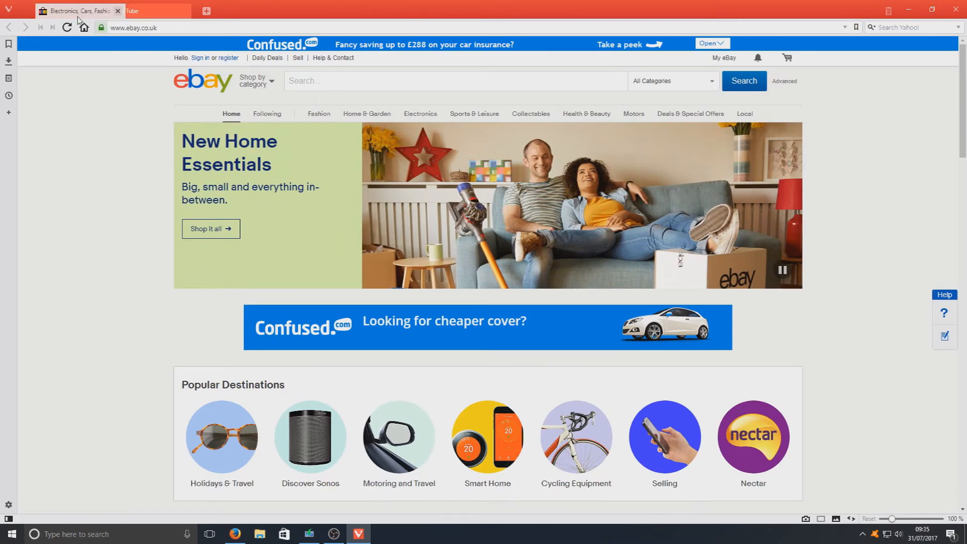
- Drop the eBay tab onto YouTube to form one tab stack
click(153, 10)
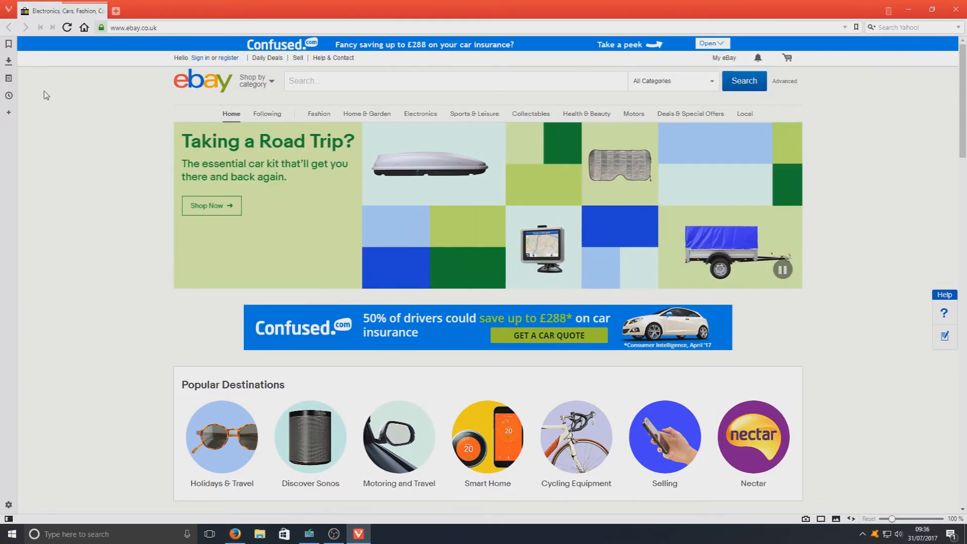
mouse_move(59, 10)
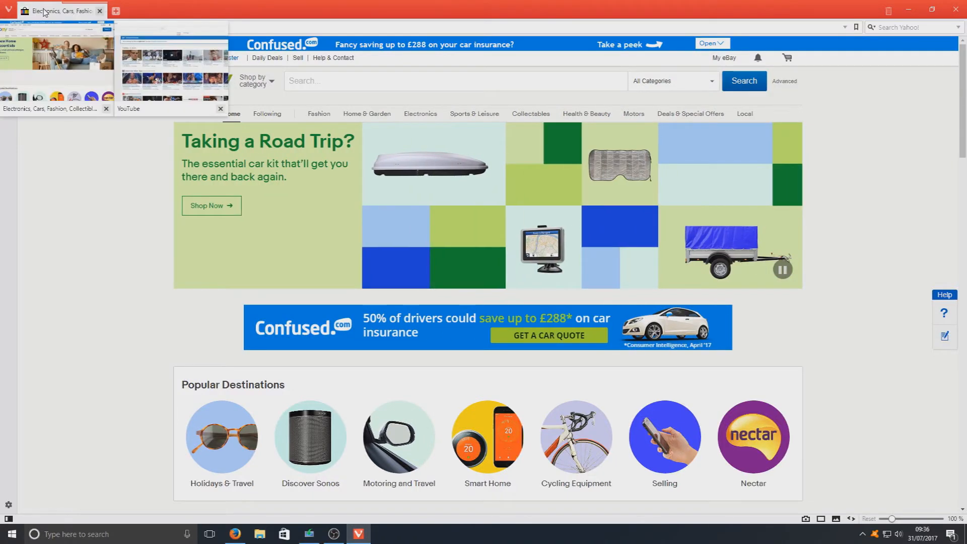
- Use Tile Tab Stack to show eBay and YouTube side by side
right_click(55, 11)
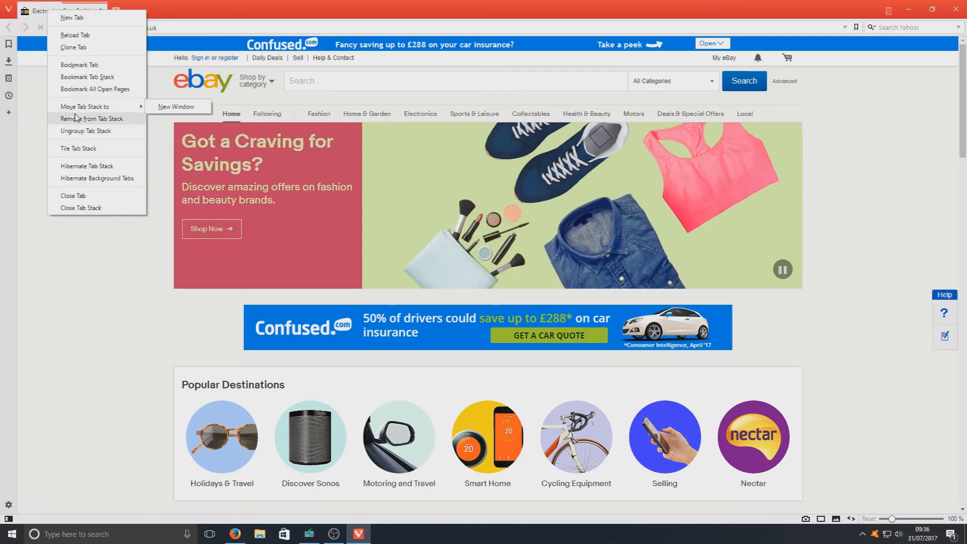
mouse_move(85, 134)
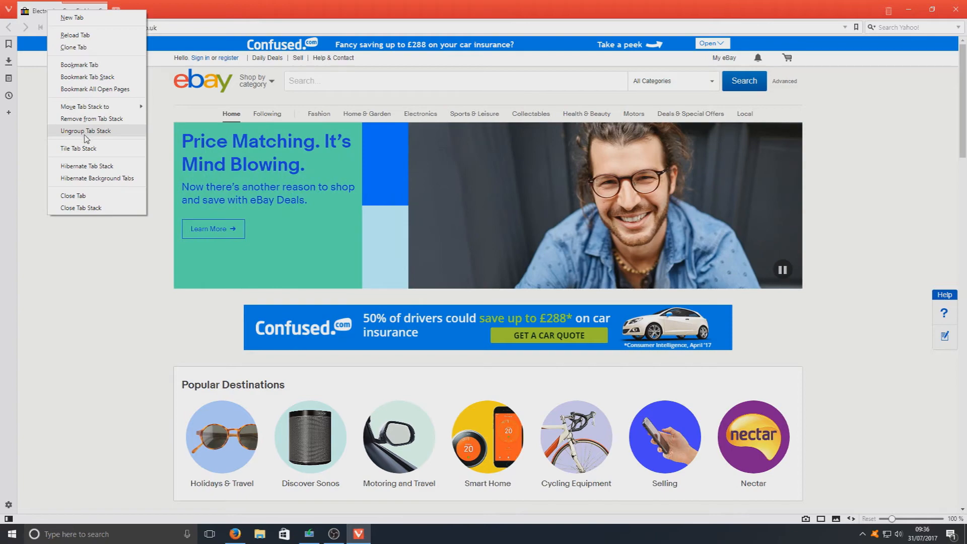
mouse_move(139, 145)
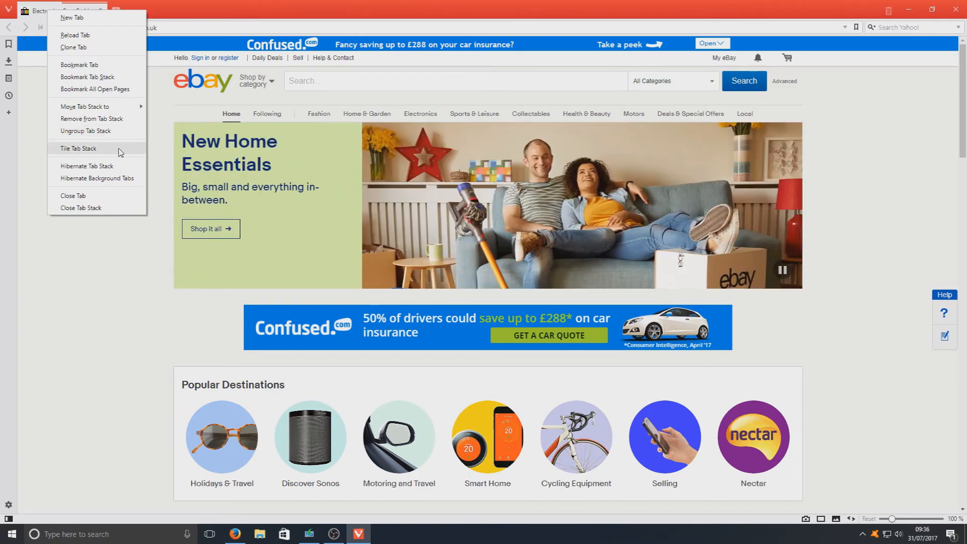
click(78, 148)
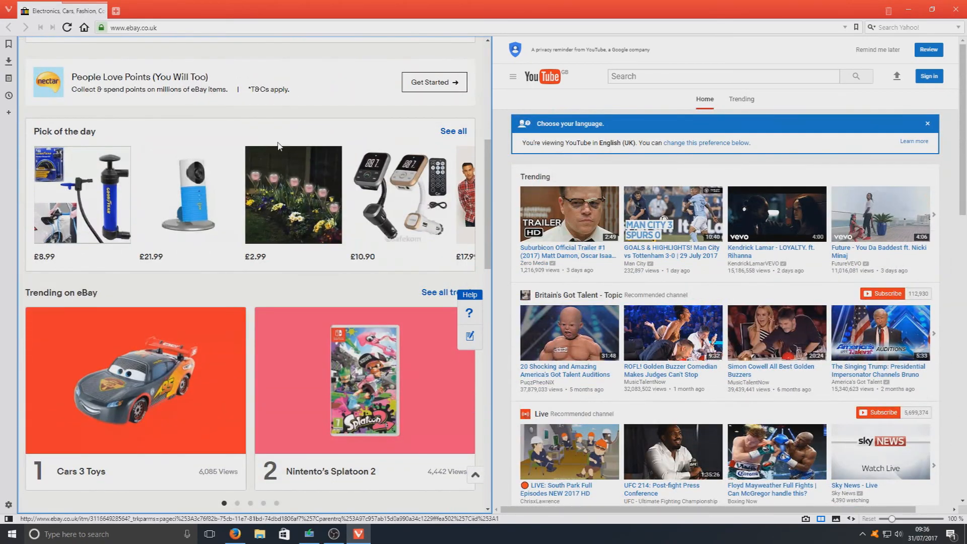
scroll(up, 3)
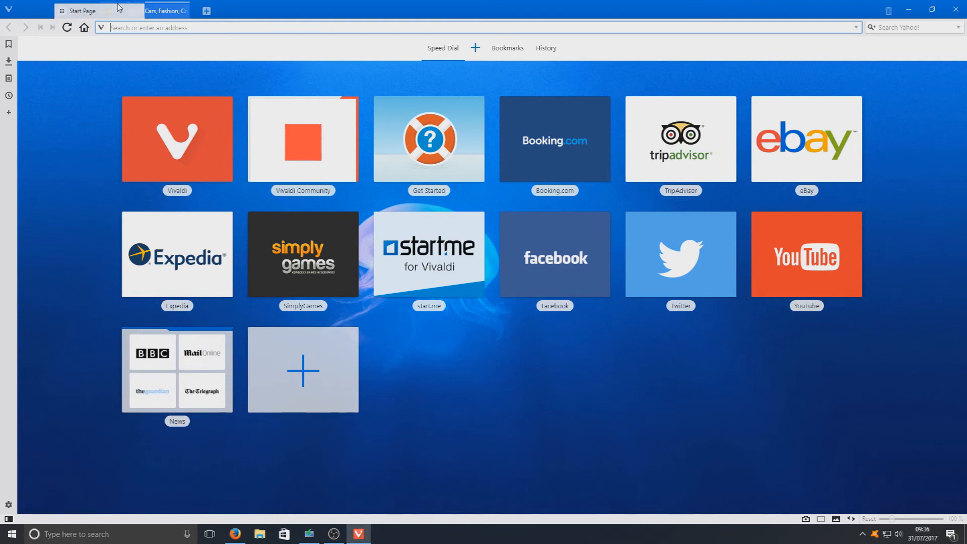
- Tile Start Page, eBay and YouTube as three panes and save a page capture
click(189, 10)
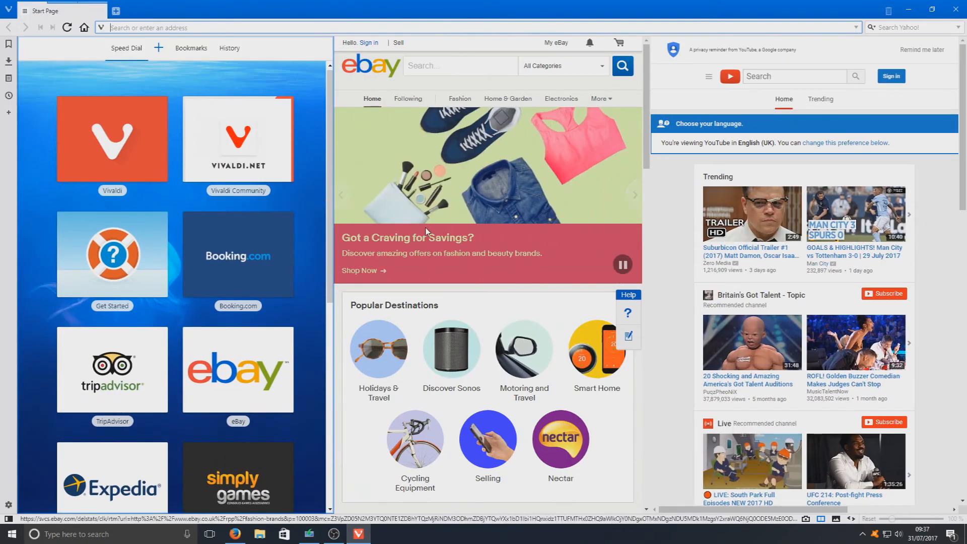
scroll(down, 3)
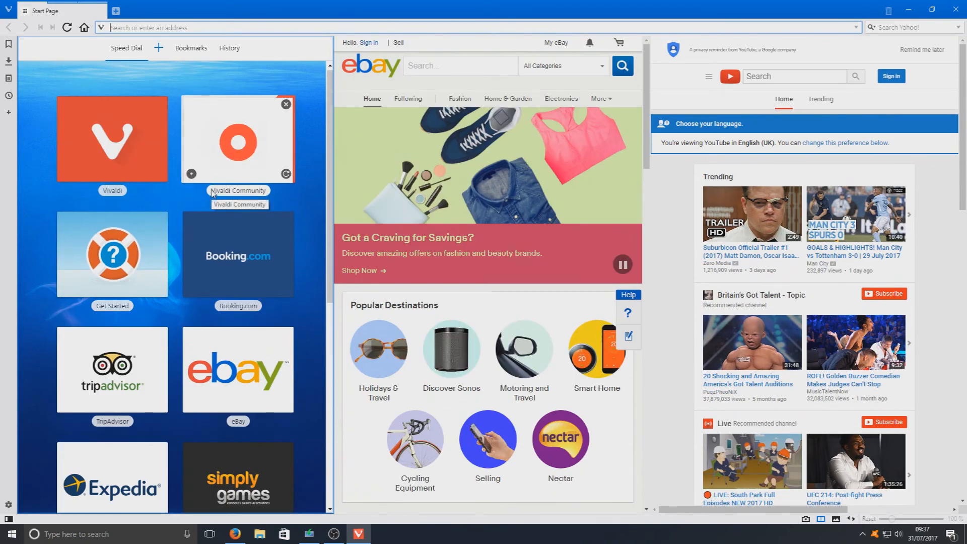
mouse_move(535, 290)
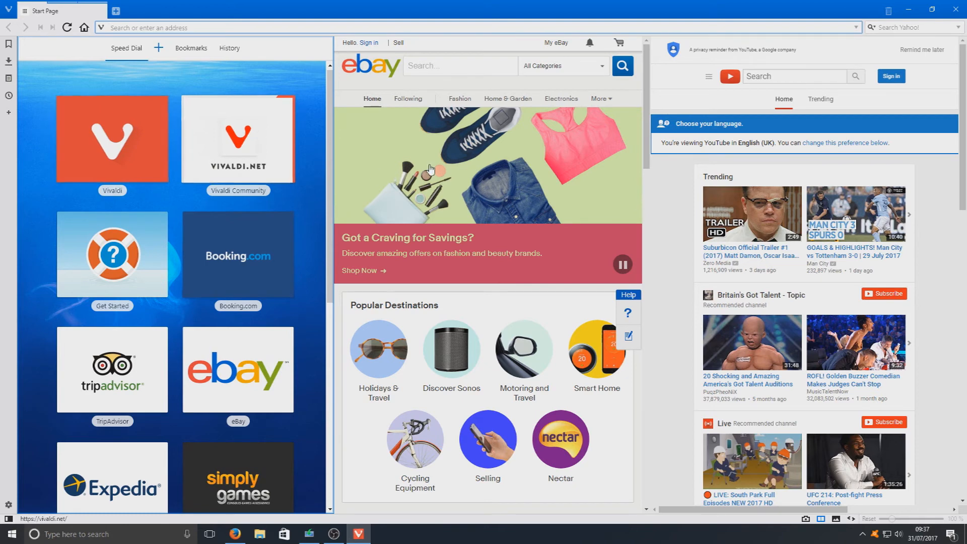
mouse_move(124, 156)
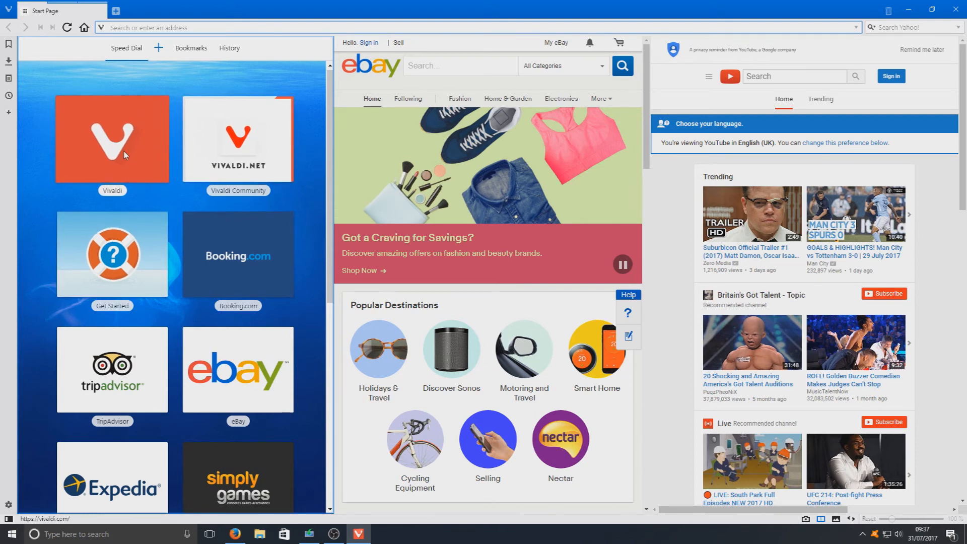
mouse_move(329, 319)
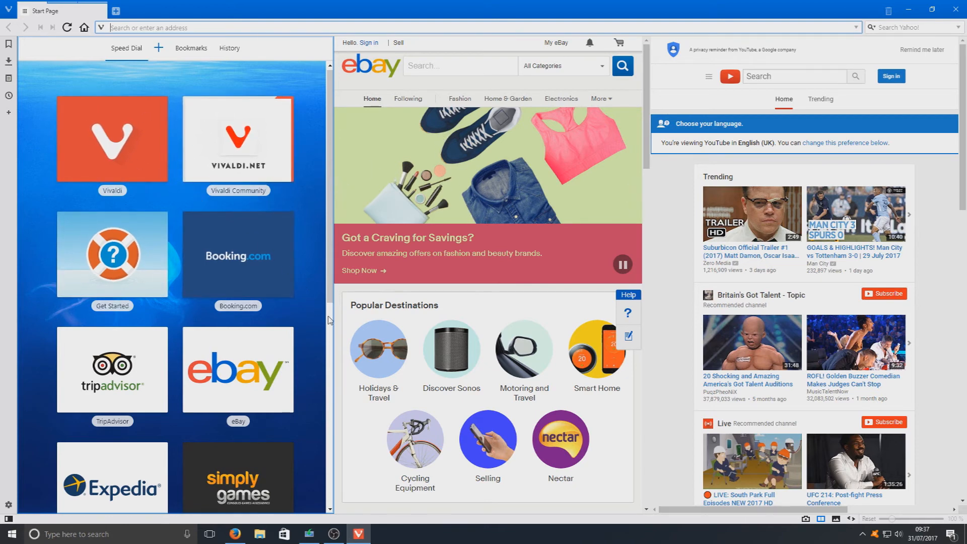
mouse_move(316, 326)
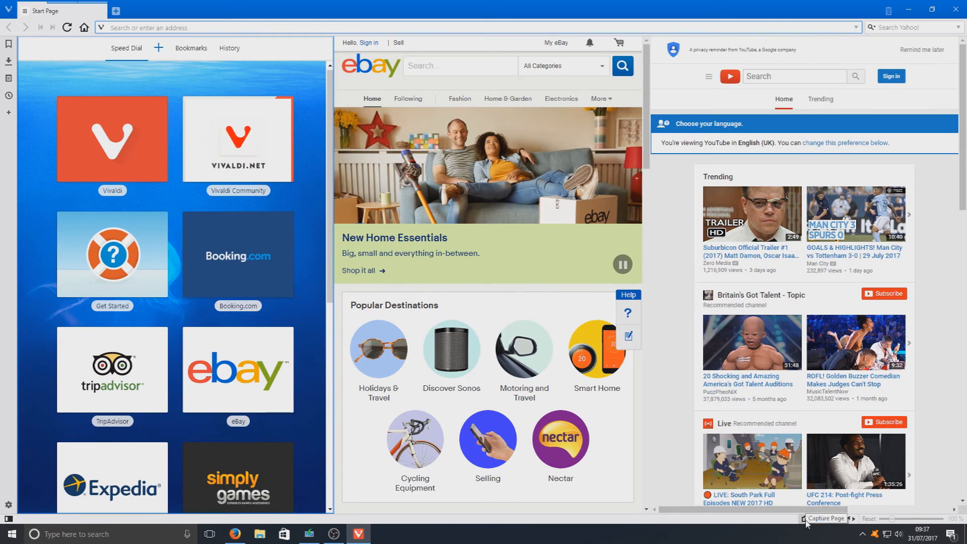
click(806, 519)
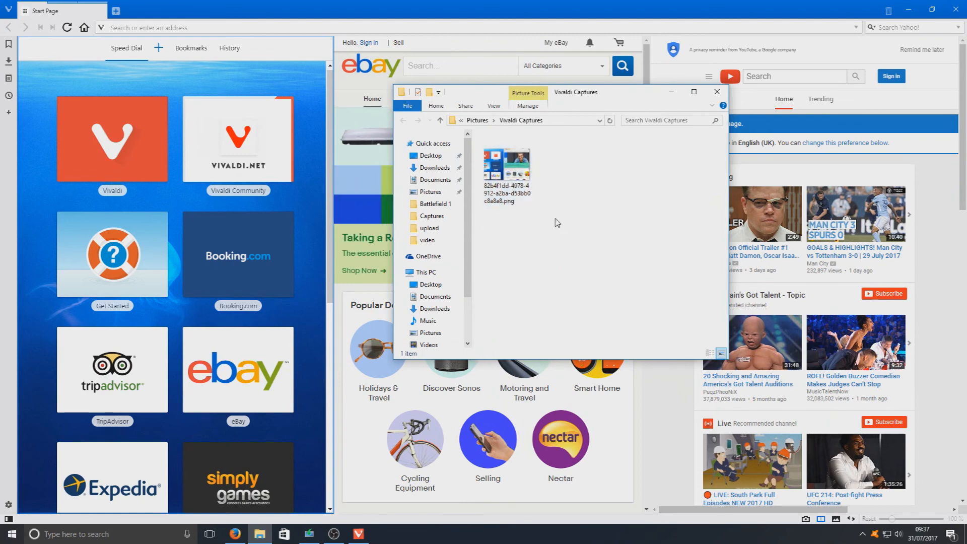
- View the saved capture PNG from the Vivaldi Captures folder in Photos
click(507, 163)
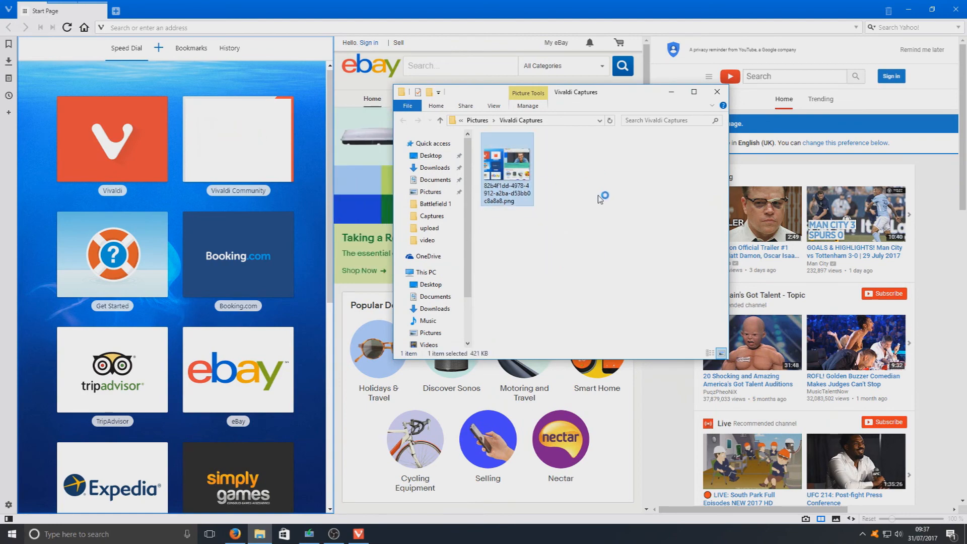
double_click(507, 162)
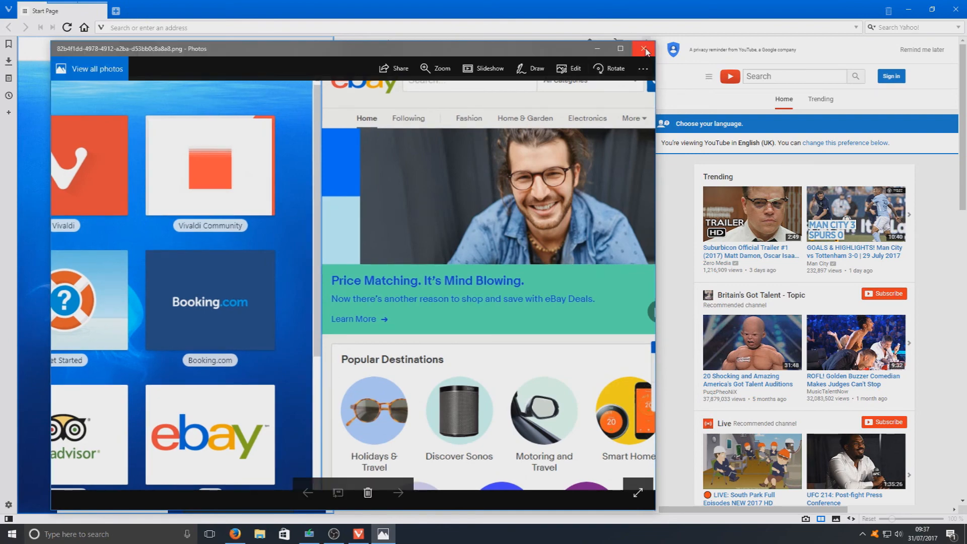
- Leave the Photos viewer and review Vivaldi's Appearance, Themes and Start Page settings
click(645, 48)
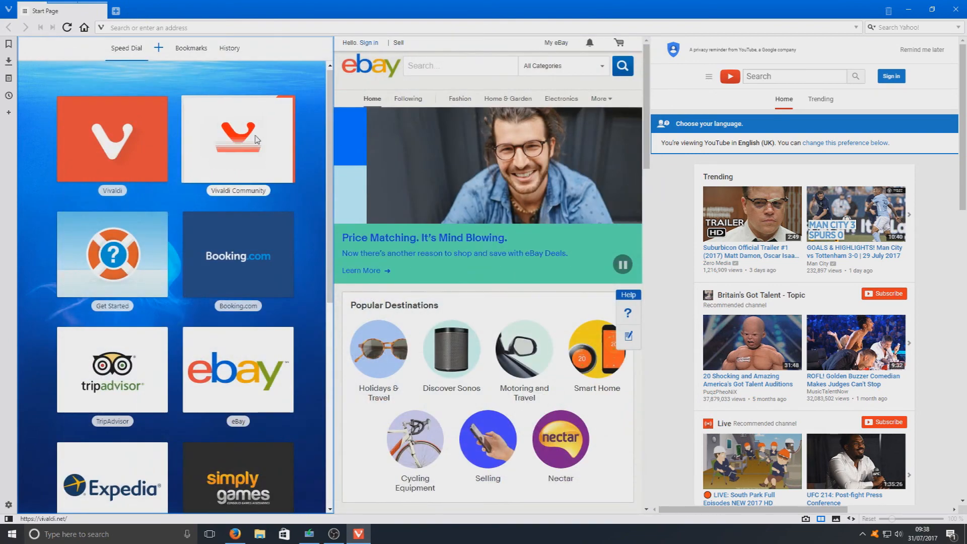
mouse_move(120, 112)
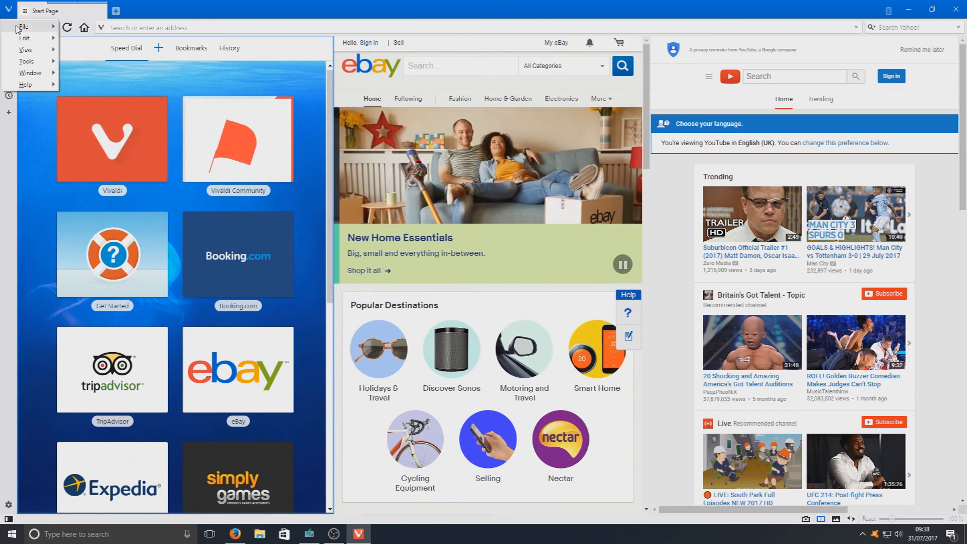
click(27, 62)
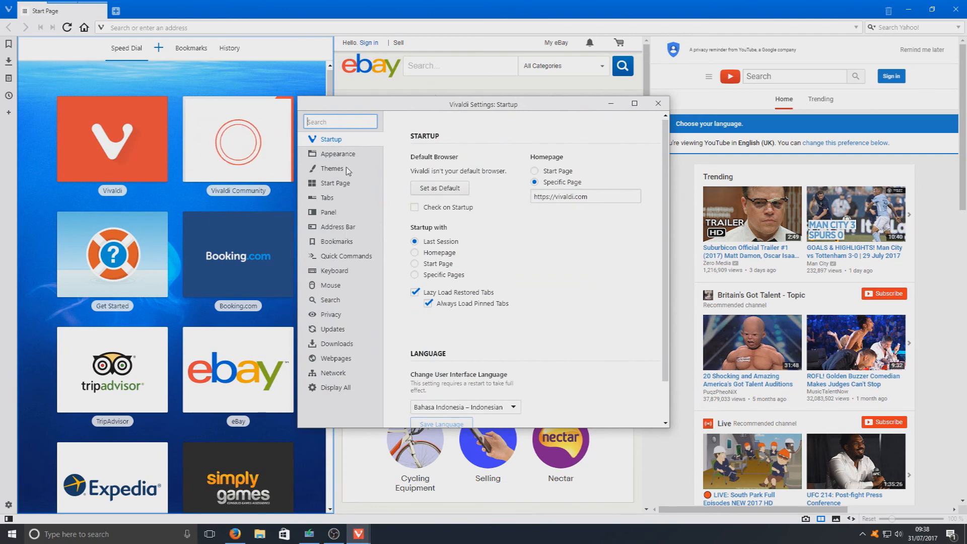
click(339, 154)
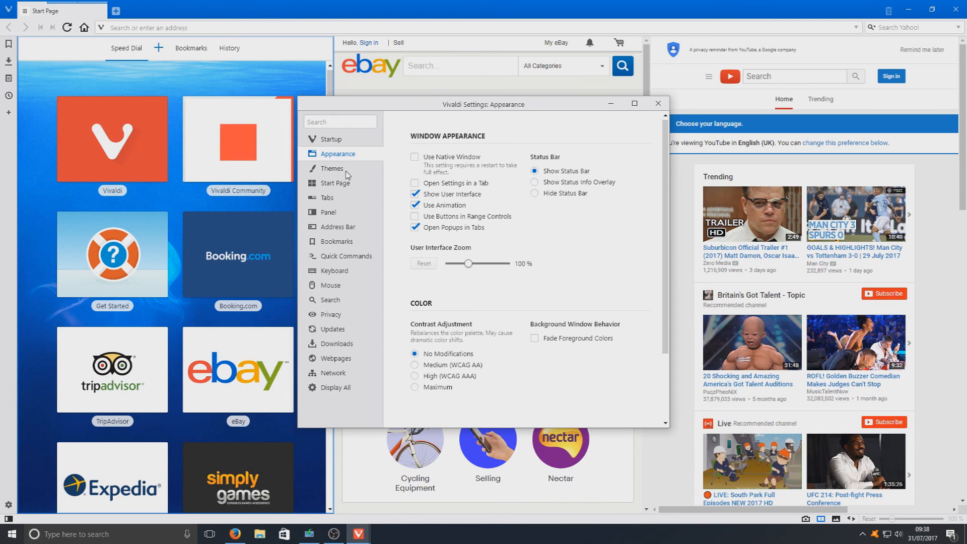
click(331, 168)
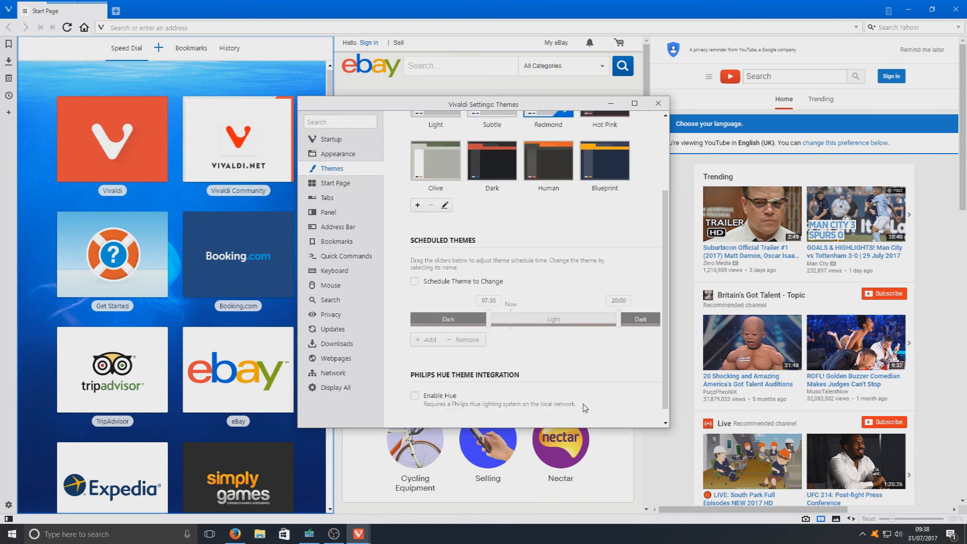
click(335, 183)
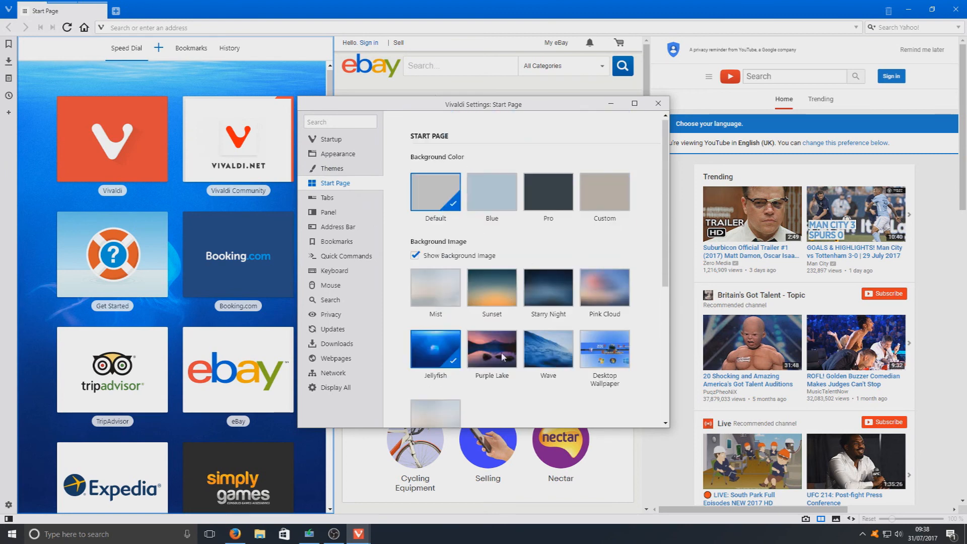
scroll(down, 3)
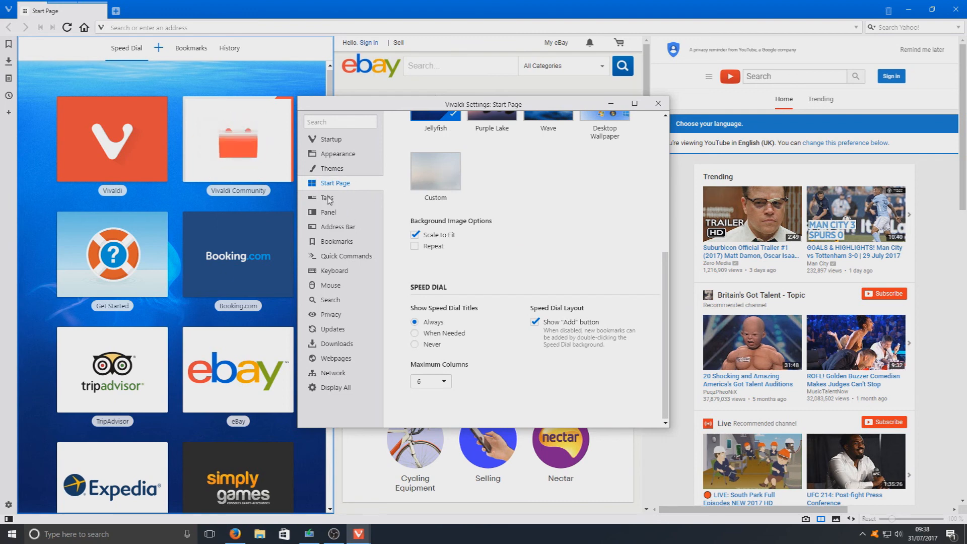
- Review the Tabs, Panel and Address Bar settings, then return to the tiled panes
click(328, 198)
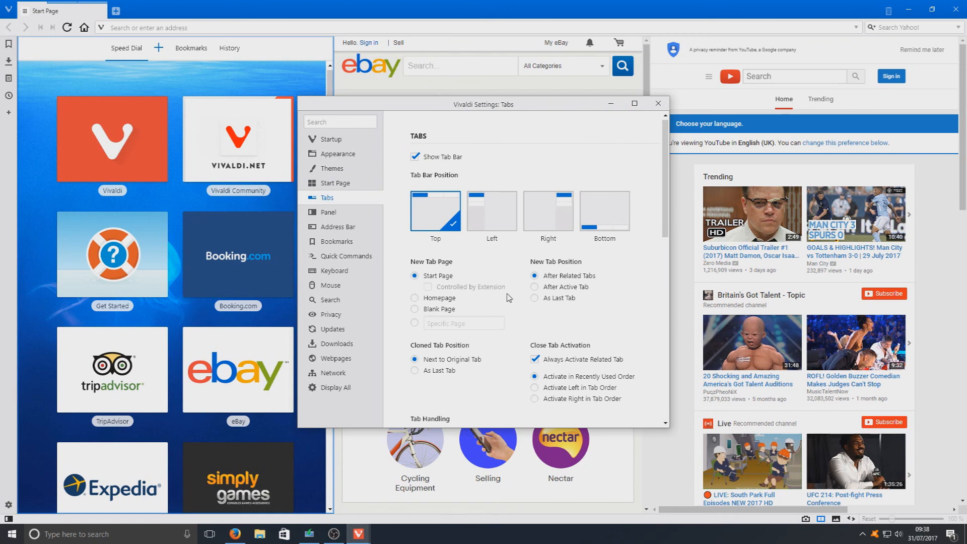
click(327, 214)
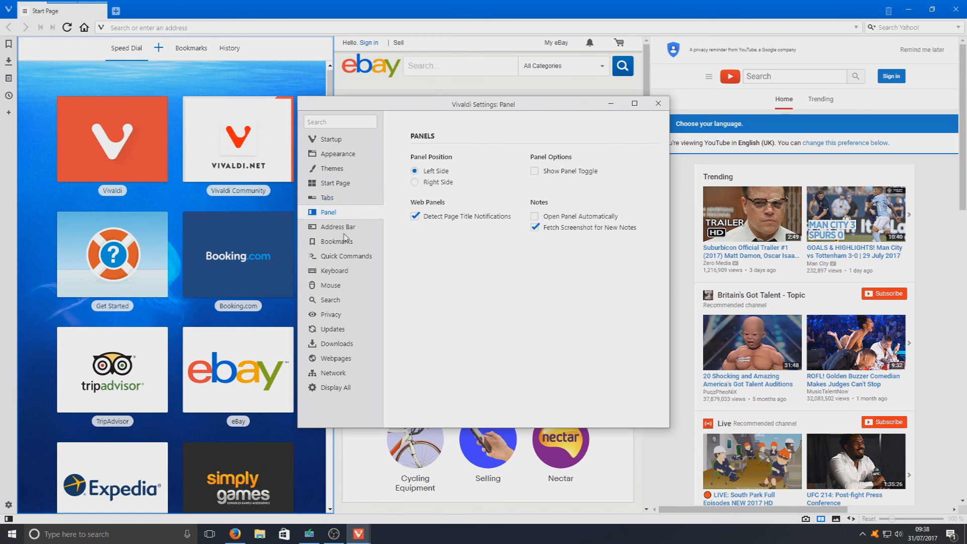
click(339, 227)
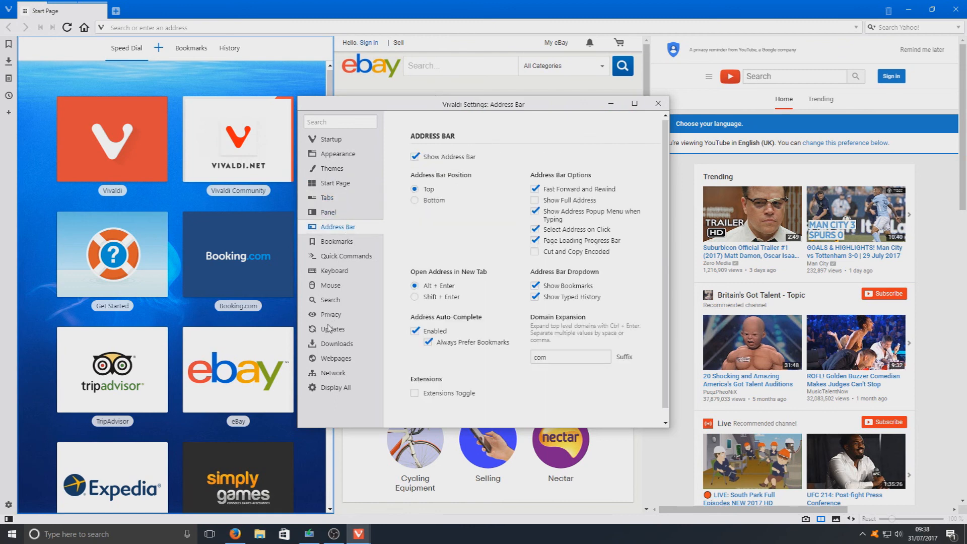
mouse_move(324, 354)
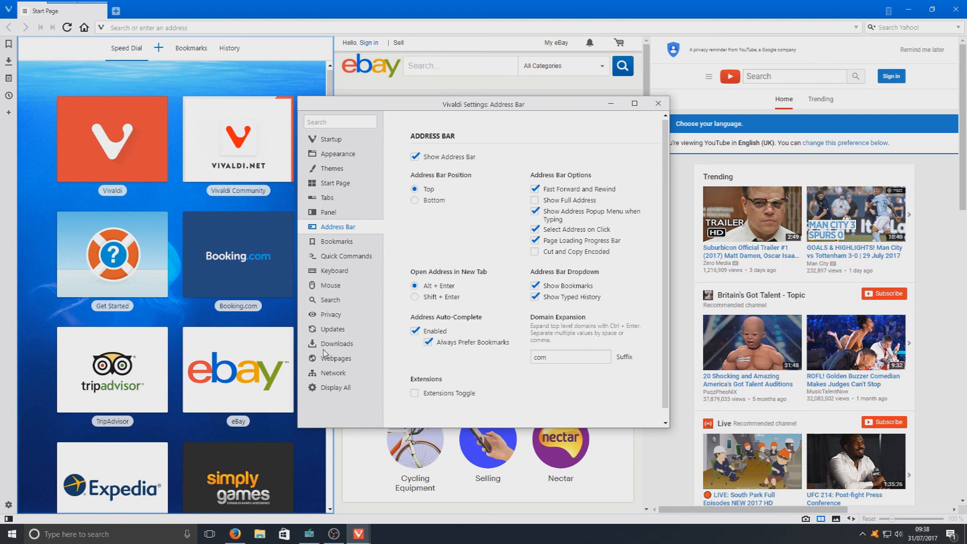
mouse_move(655, 113)
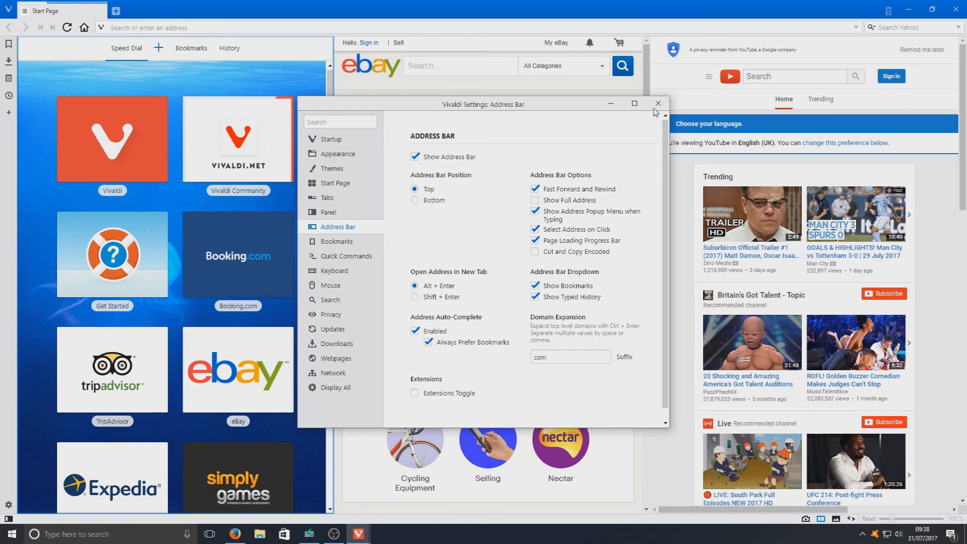
click(658, 103)
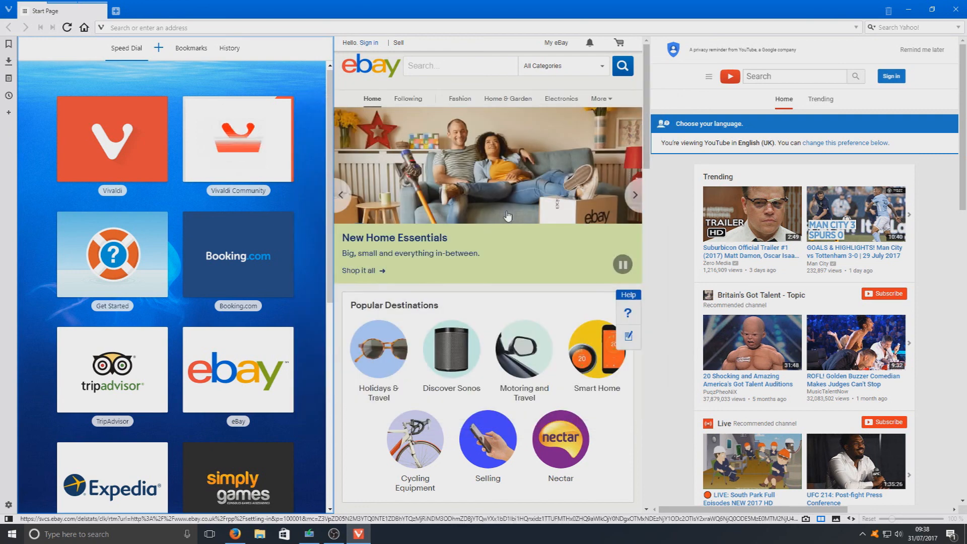